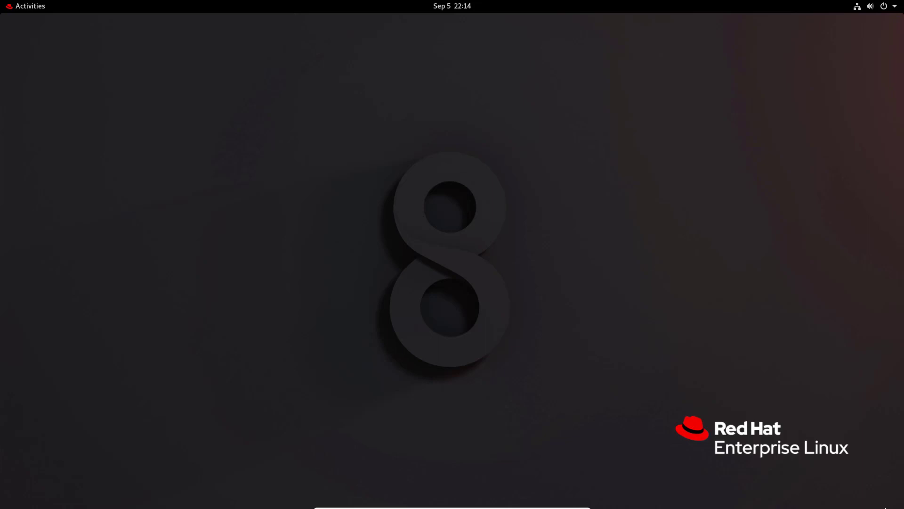
{"action": "mouse_move", "coordinate": [239, 175]}
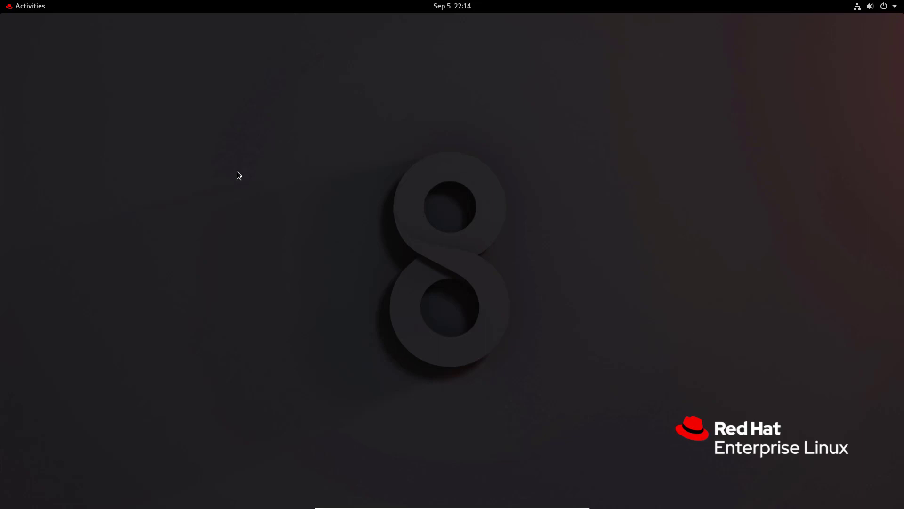
Launch a terminal from the GNOME overview and maximize its window.
{"action": "left_click", "coordinate": [29, 6]}
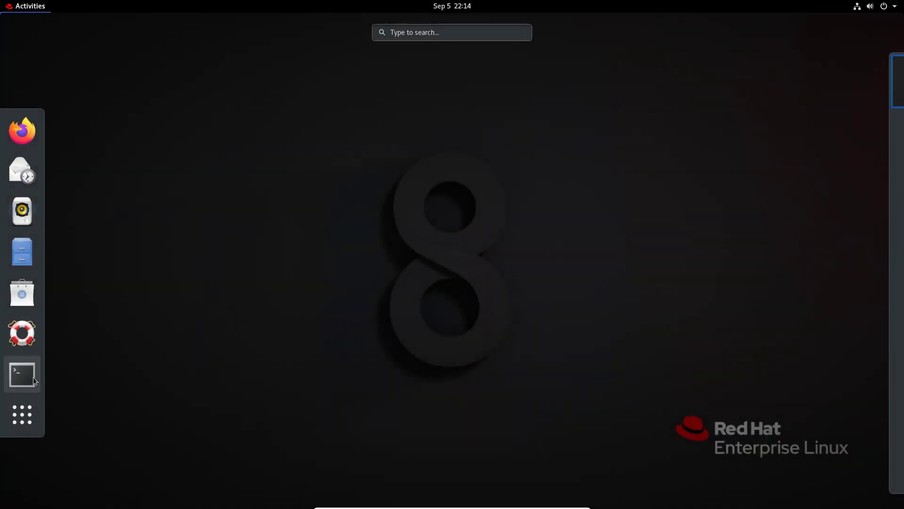
{"action": "left_click", "coordinate": [22, 374]}
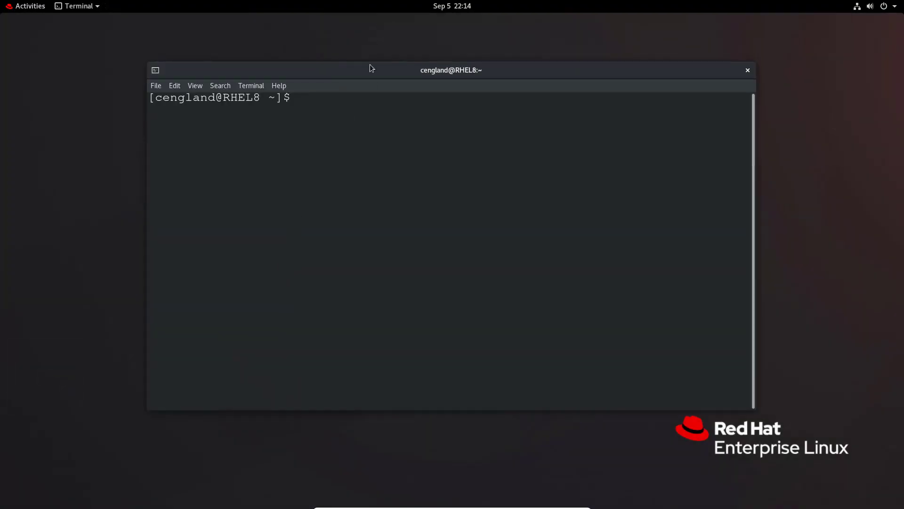
{"action": "double_click", "coordinate": [450, 70]}
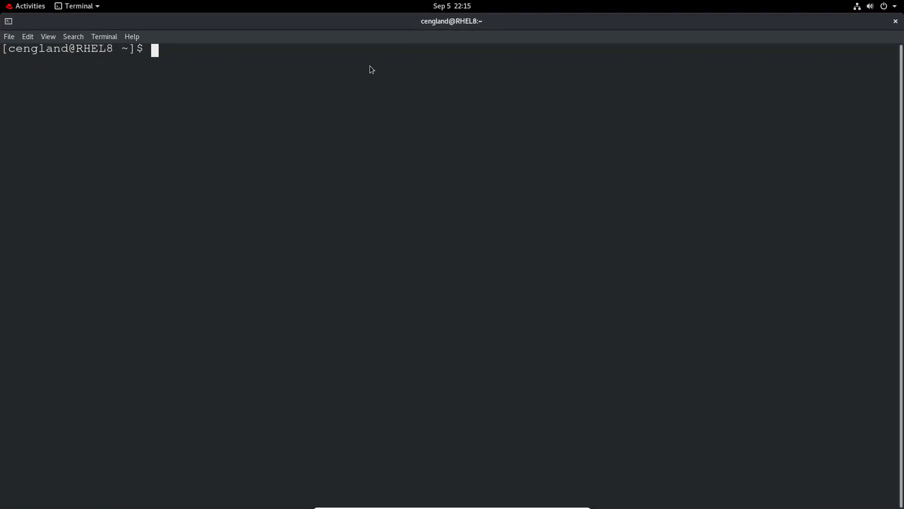
Get a root shell with sudo bash.
{"action": "type", "text": "sudo bash"}
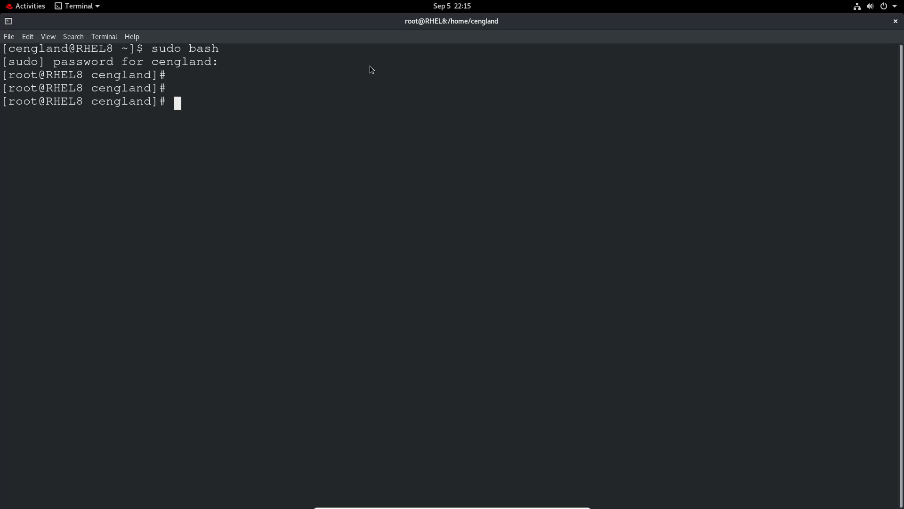
Append "user1:user_u:s0-s0:c0-c1023" to /etc/selinux/targeted/seusers with echo.
{"action": "type", "text": "ec"}
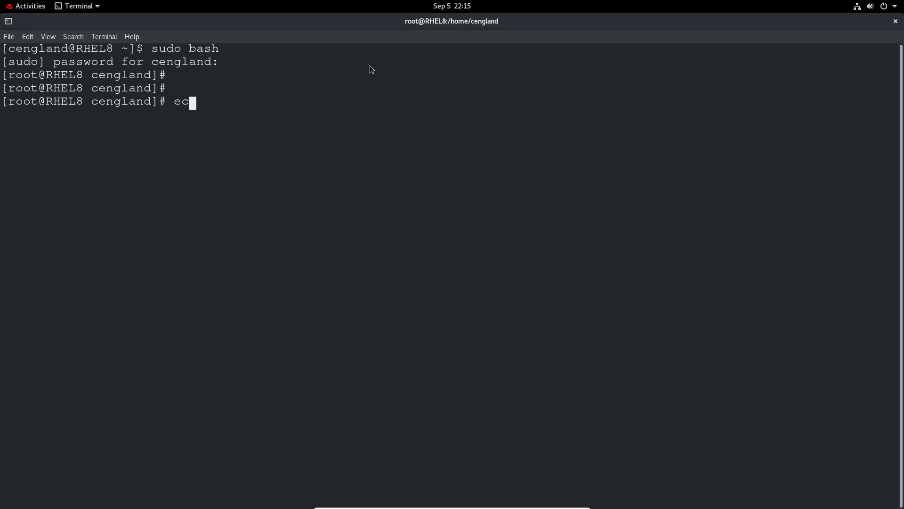
{"action": "type", "text": "ho"}
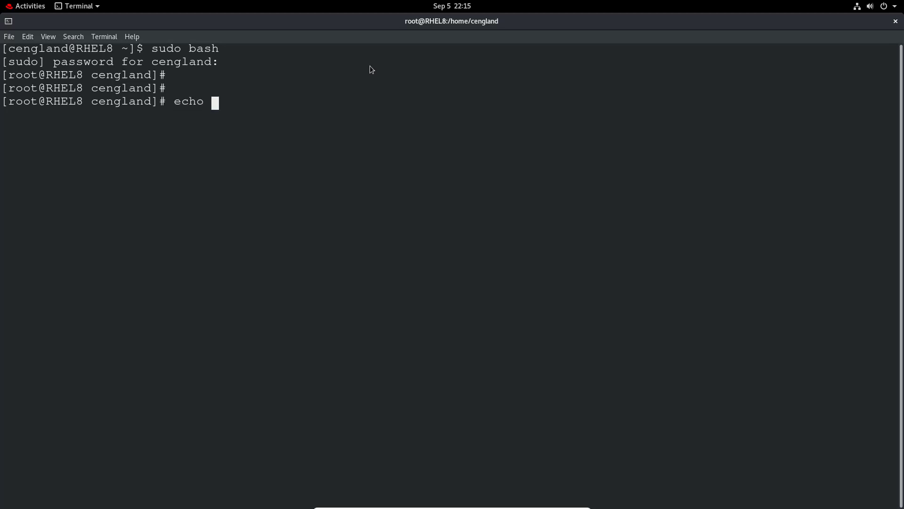
{"action": "type", "text": "\"user1"}
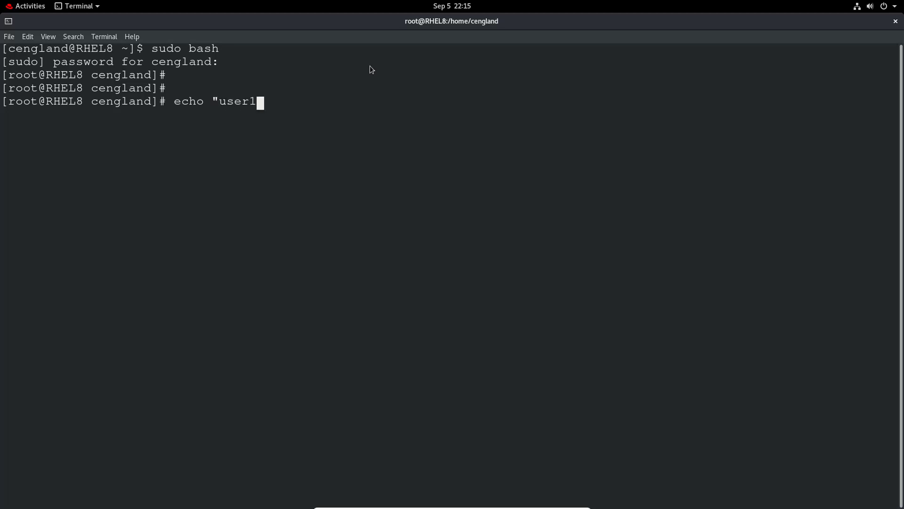
{"action": "type", "text": ":"}
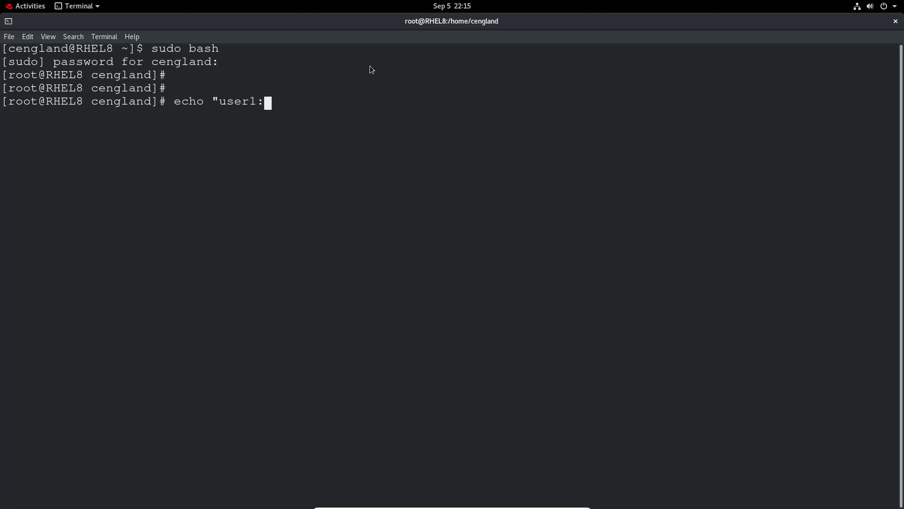
{"action": "type", "text": "user"}
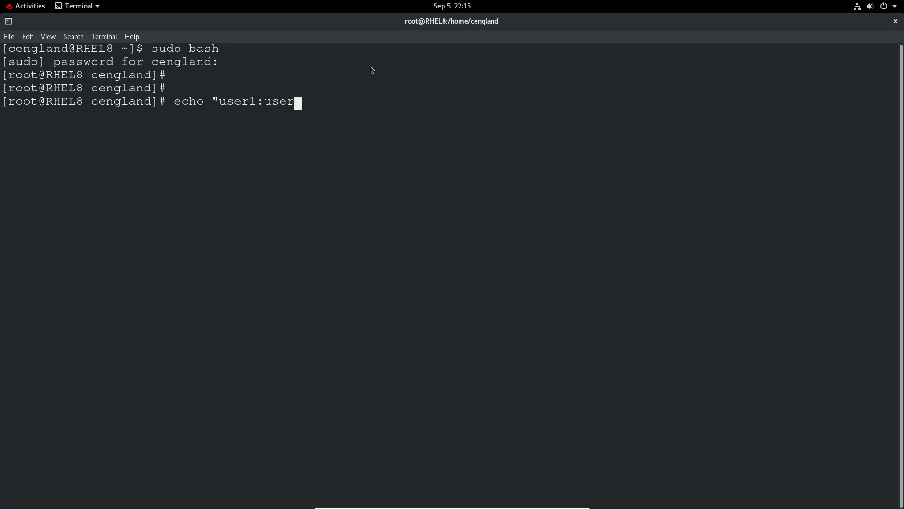
{"action": "type", "text": "_u"}
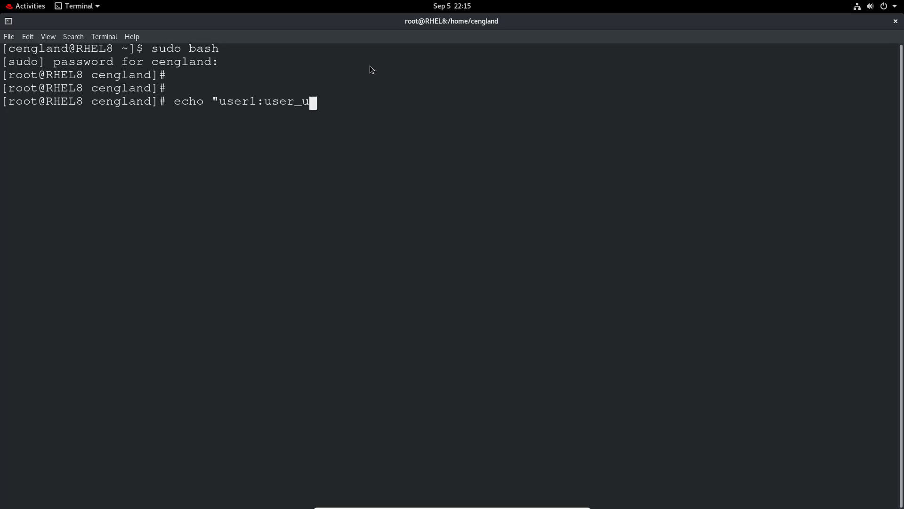
{"action": "type", "text": "\""}
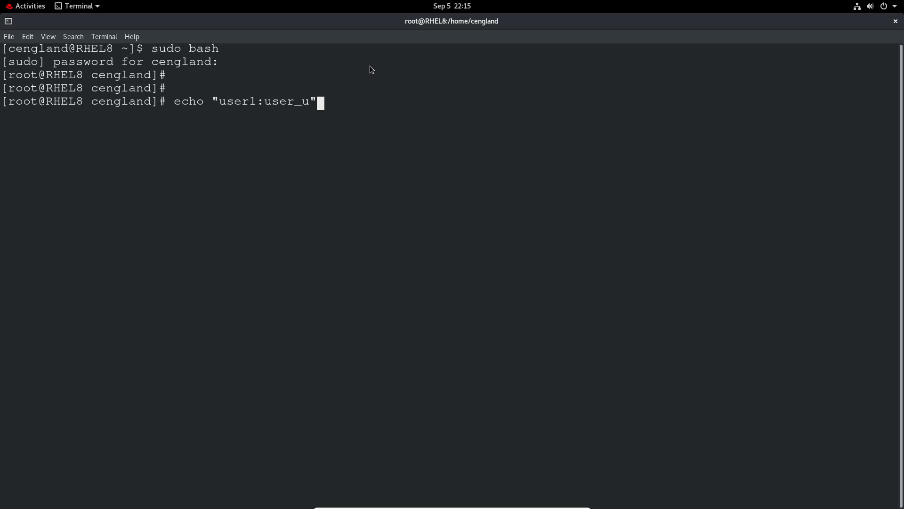
{"action": "type", "text": ":so"}
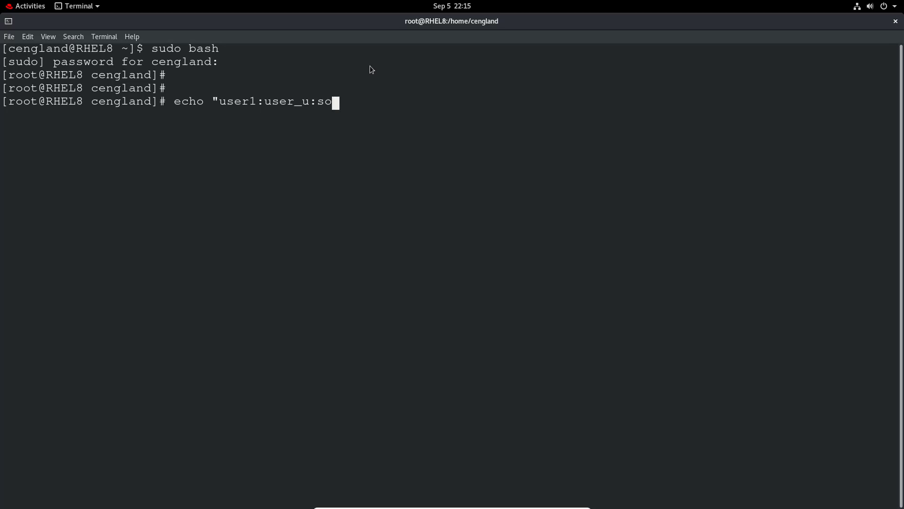
{"action": "type", "text": "0"}
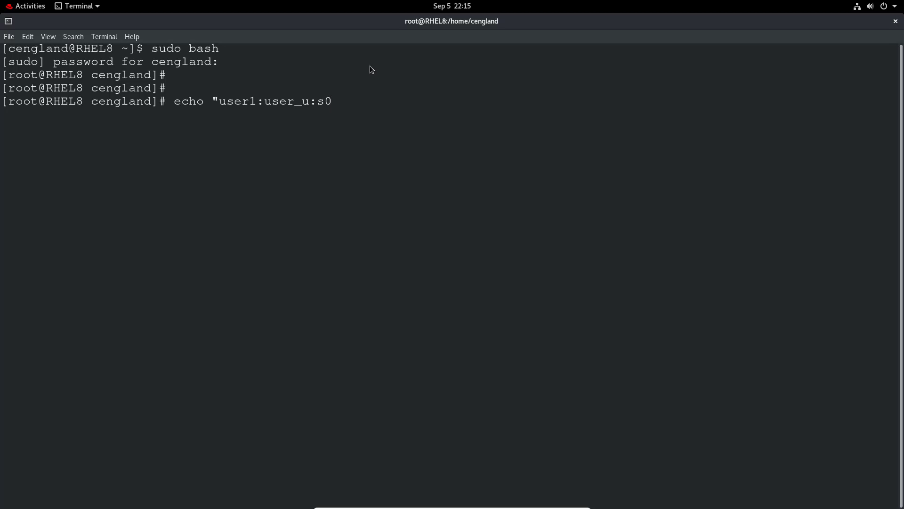
{"action": "type", "text": "-s0"}
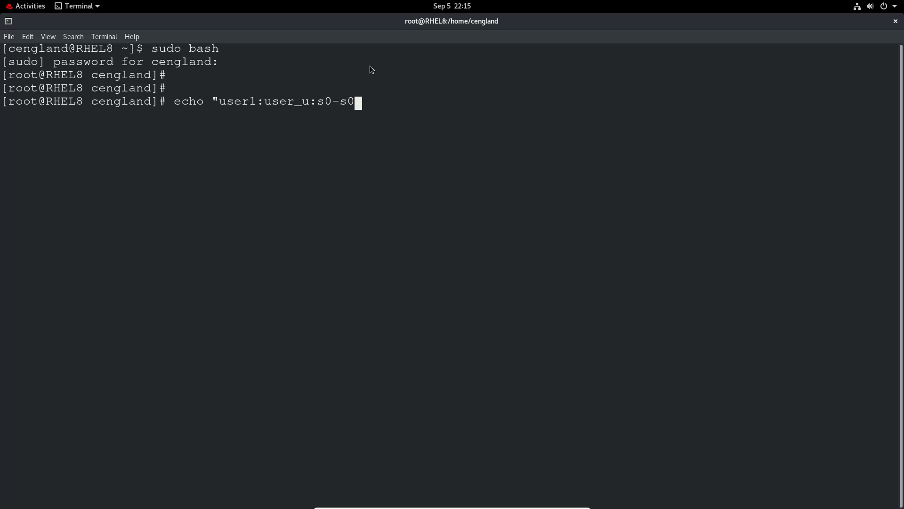
{"action": "type", "text": ":c"}
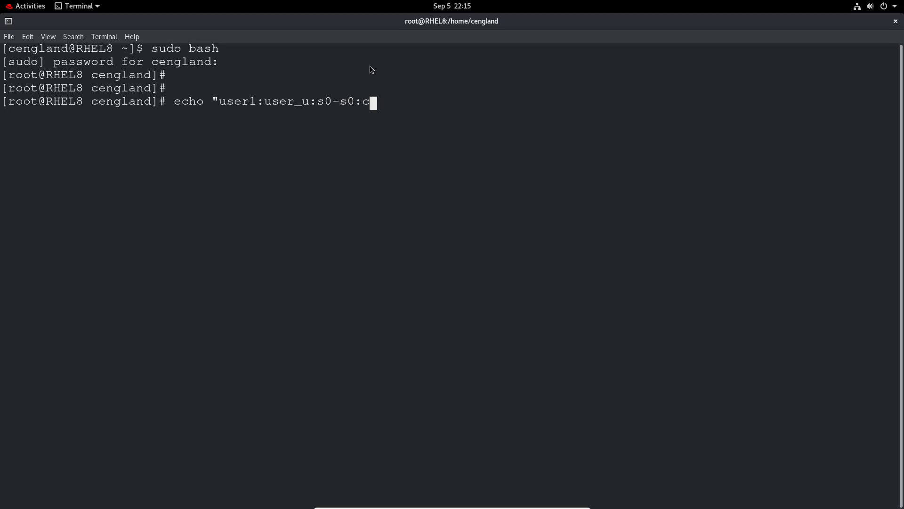
{"action": "type", "text": "0-"}
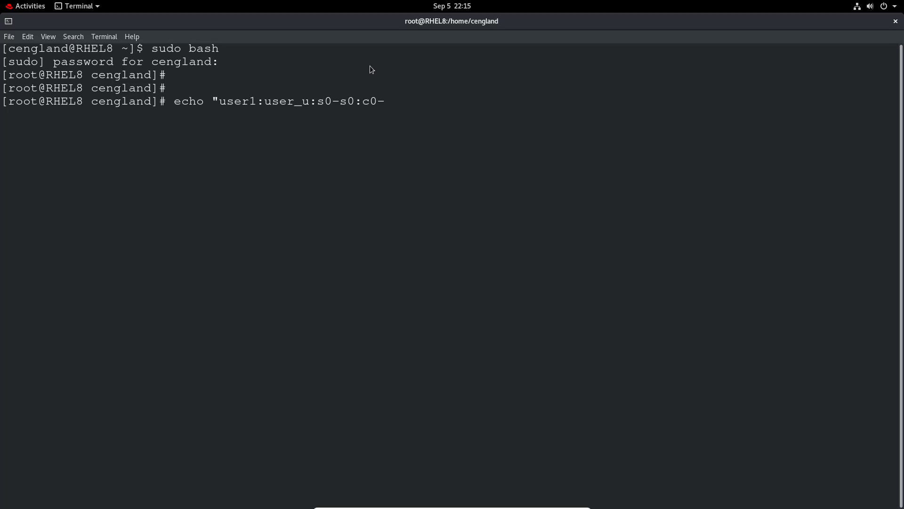
{"action": "type", "text": "c1023"}
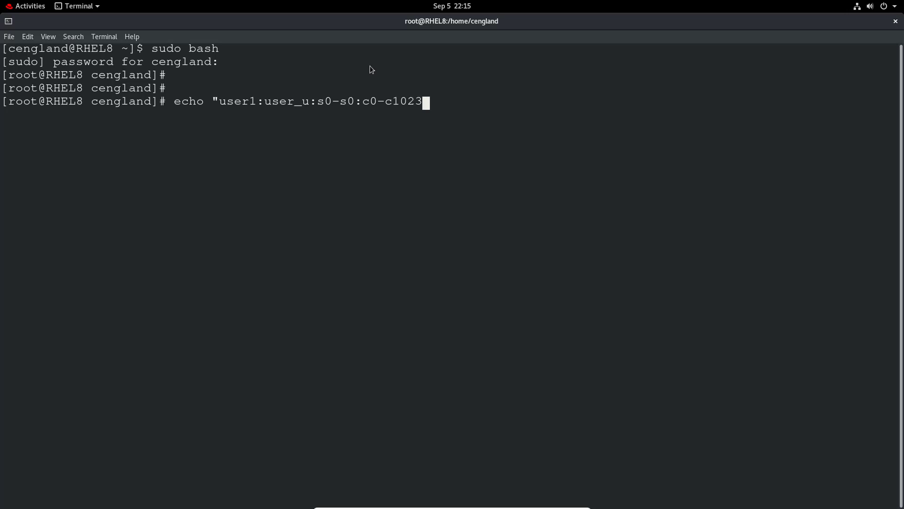
{"action": "type", "text": "\" >>"}
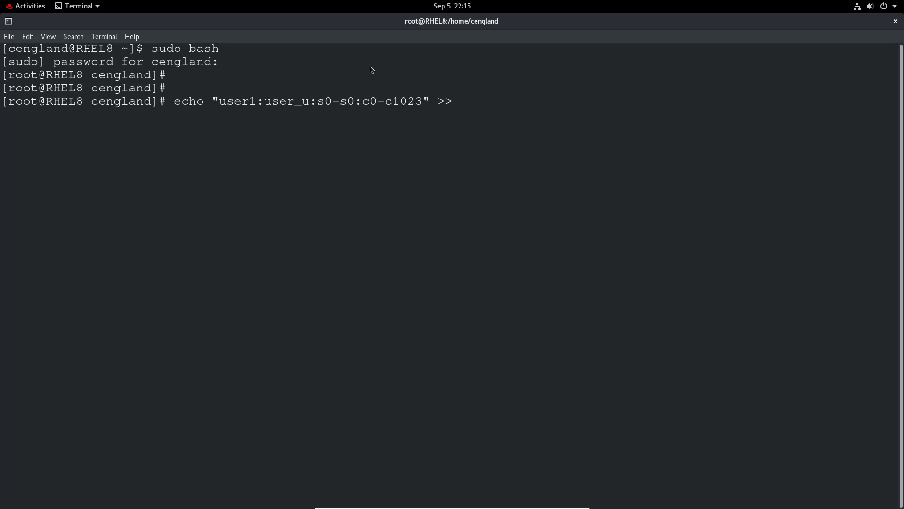
{"action": "type", "text": "/etc/s"}
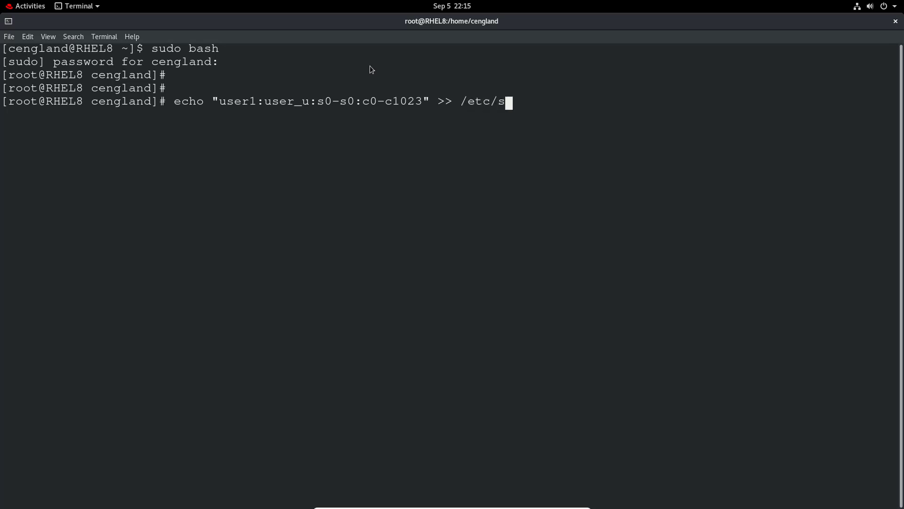
{"action": "type", "text": "elinux/"}
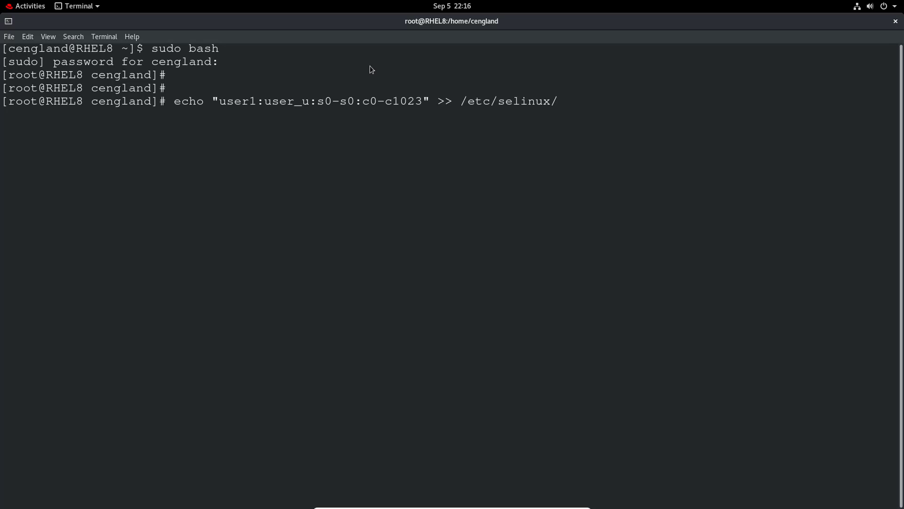
{"action": "type", "text": "targeted/"}
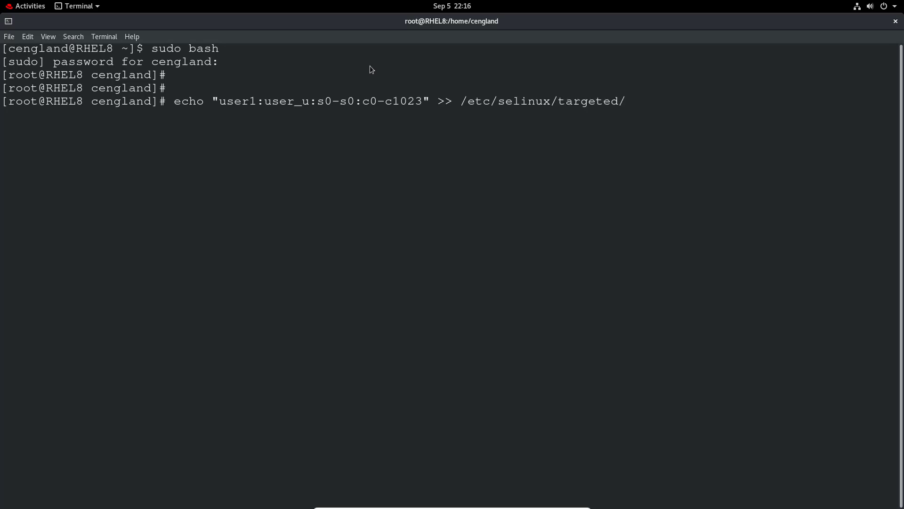
{"action": "type", "text": "seusers"}
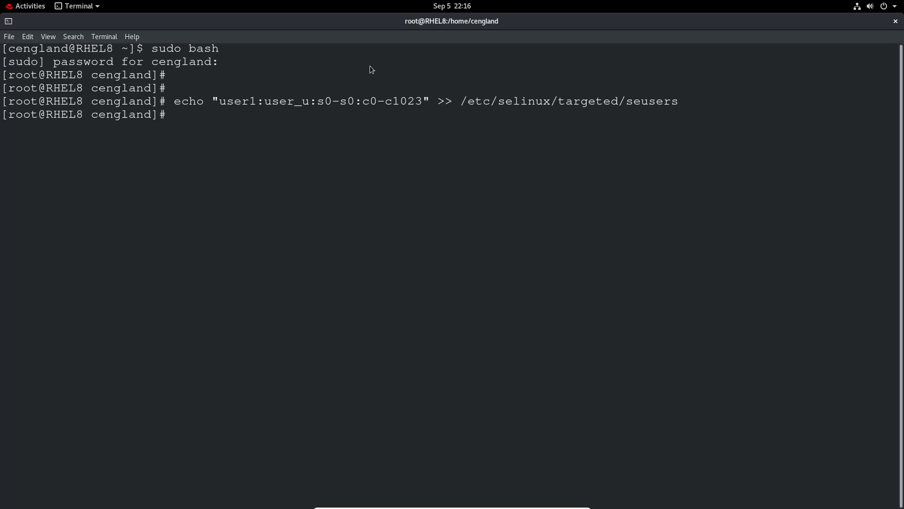
Print /etc/selinux/targeted/seusers to verify the new user1 line.
{"action": "type", "text": "cat /etc/"}
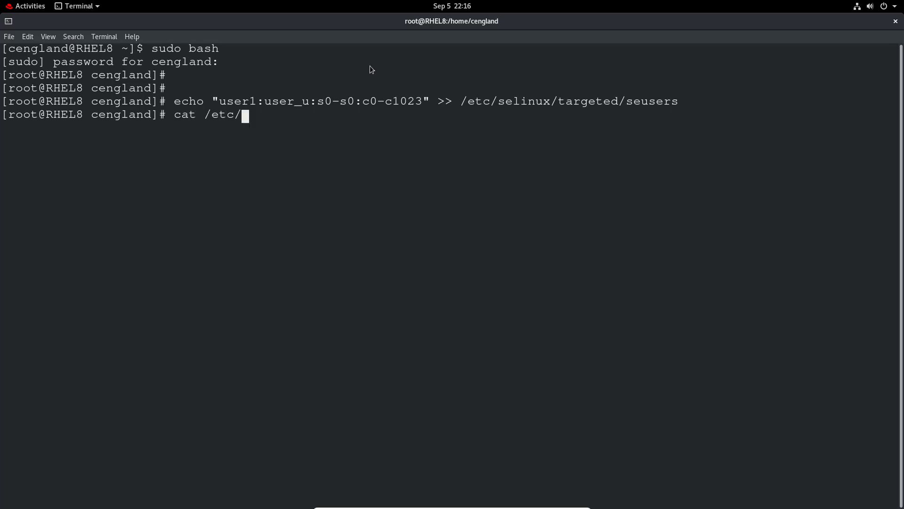
{"action": "type", "text": "selinux/"}
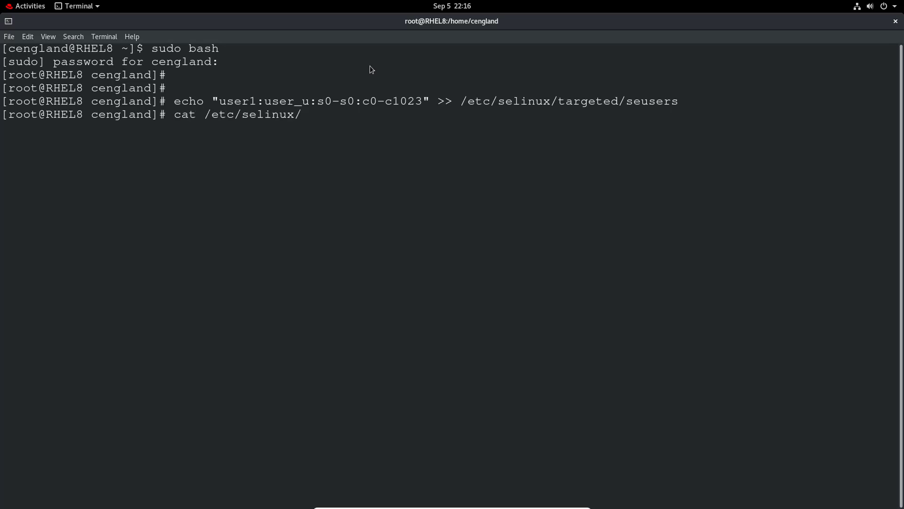
{"action": "type", "text": "targeted/seusers"}
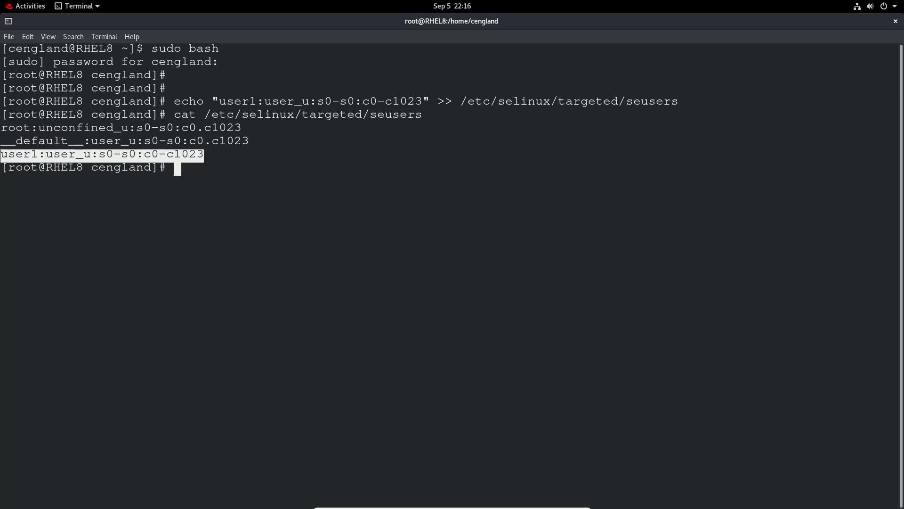
{"action": "mouse_move", "coordinate": [228, 160]}
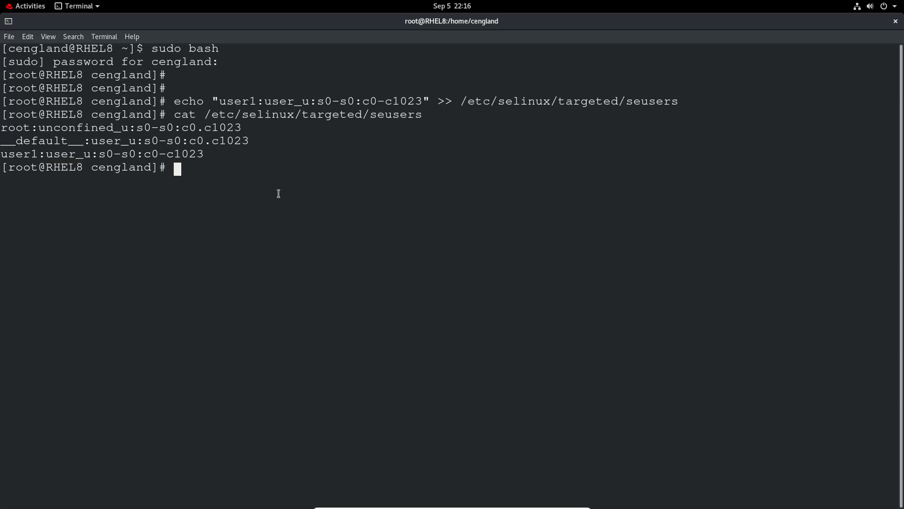
Run setsebool -P user_exec_content off to persistently disable the boolean.
{"action": "type", "text": "setsebool"}
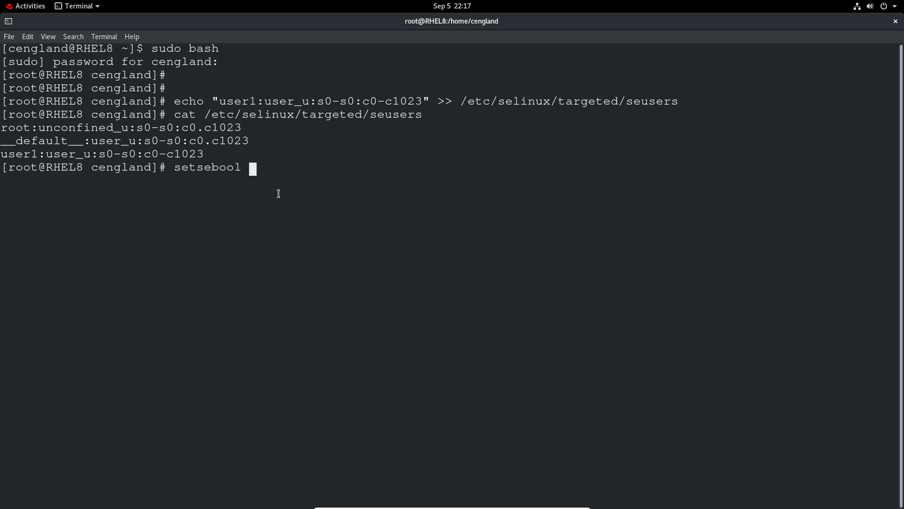
{"action": "type", "text": "-P"}
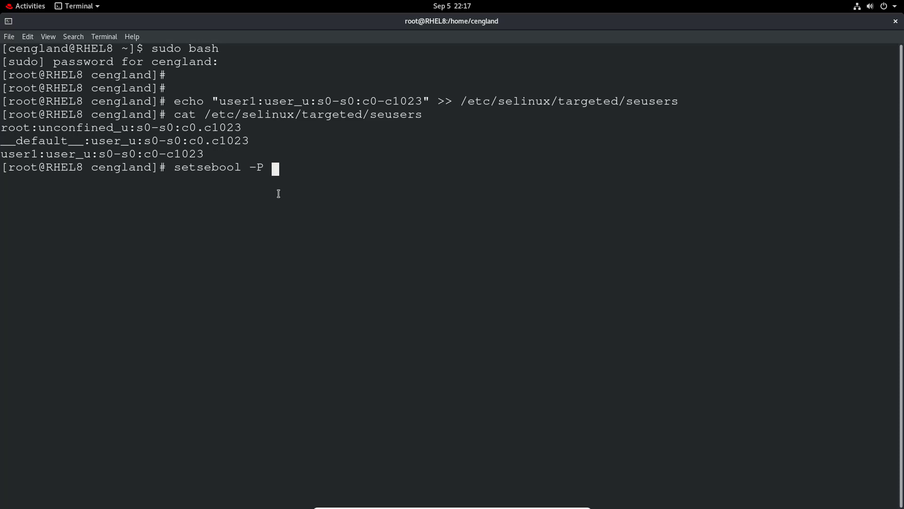
{"action": "type", "text": "user"}
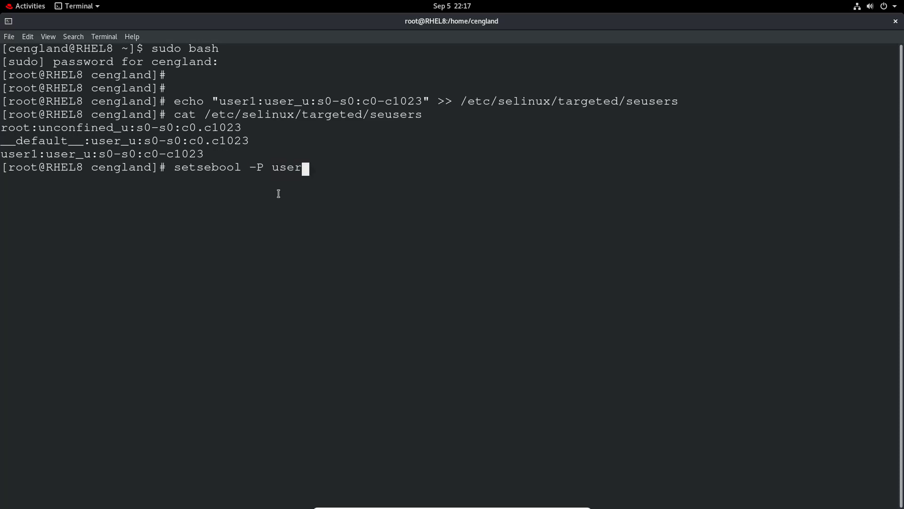
{"action": "type", "text": "_exec_content"}
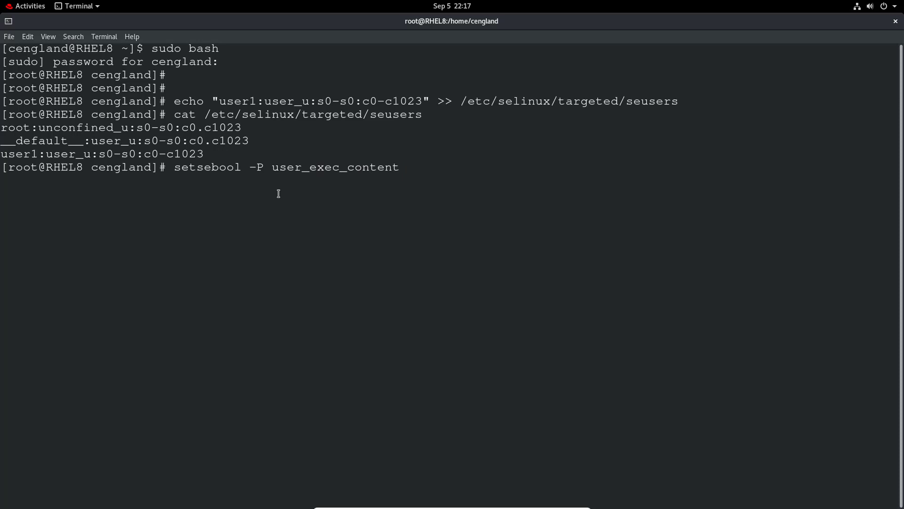
{"action": "type", "text": "off"}
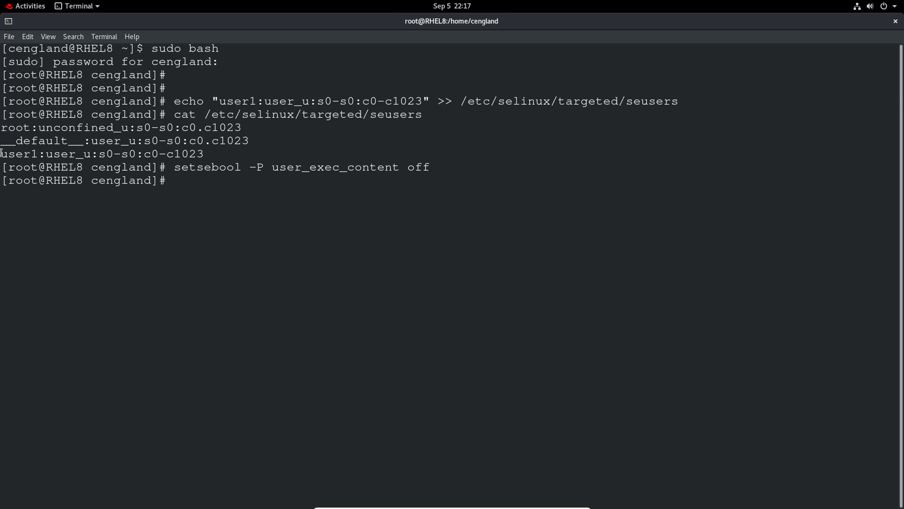
Highlight the user1 entry in the output and leave the session for the login screen.
{"action": "double_click", "coordinate": [20, 153]}
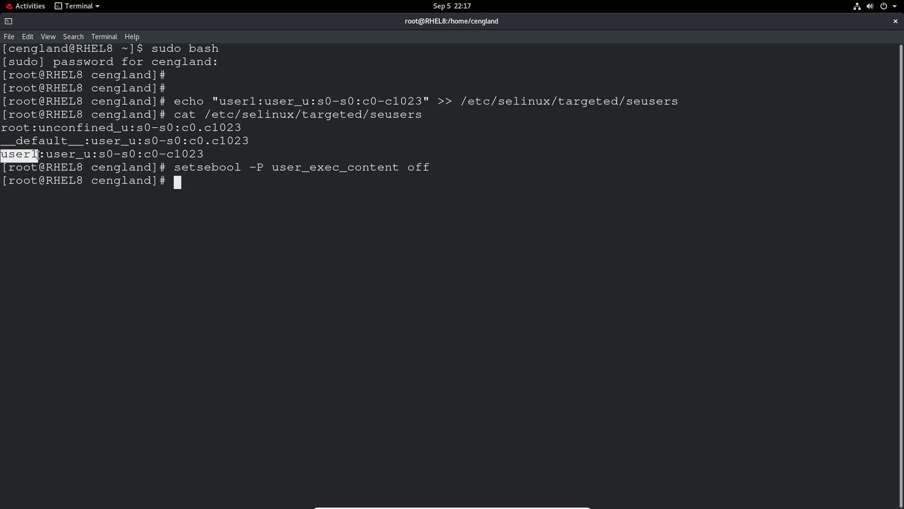
{"action": "left_click", "coordinate": [872, 5]}
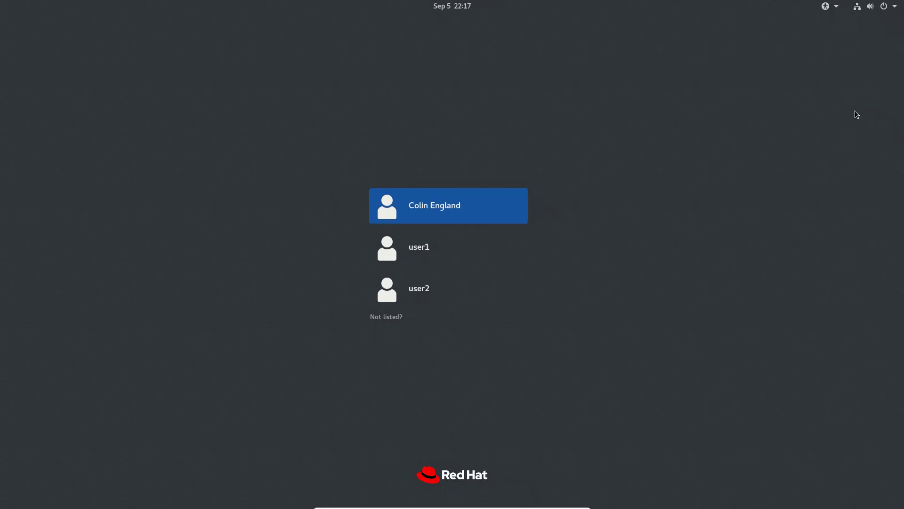
Attempt to sign in as user1, which drops back to the account list.
{"action": "left_click", "coordinate": [419, 247]}
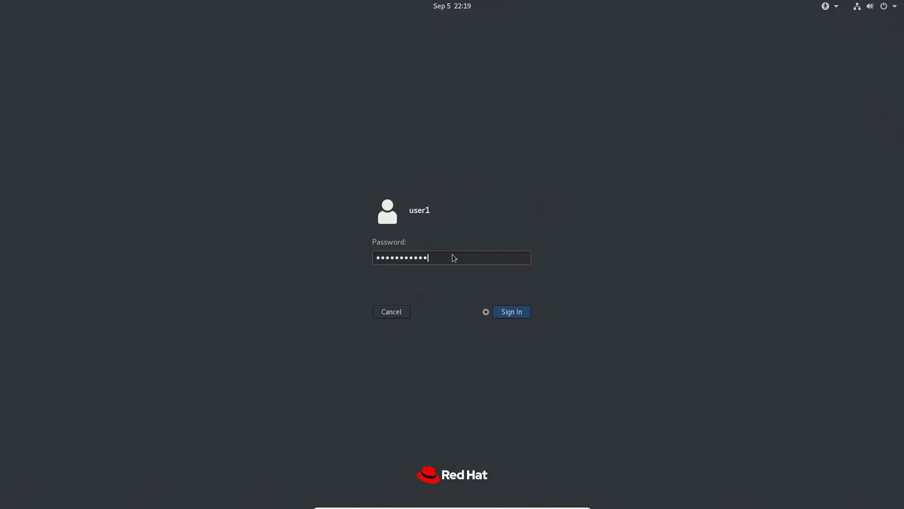
{"action": "left_click", "coordinate": [390, 312]}
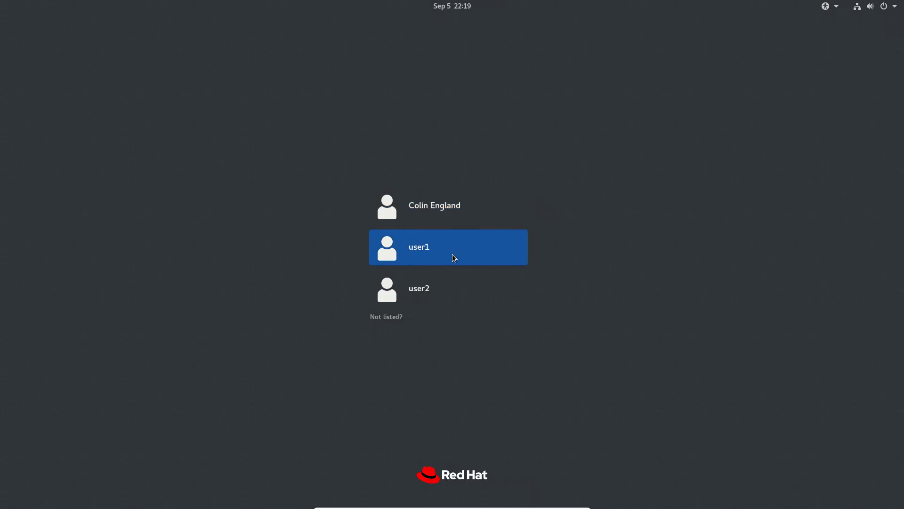
{"action": "left_click", "coordinate": [434, 205]}
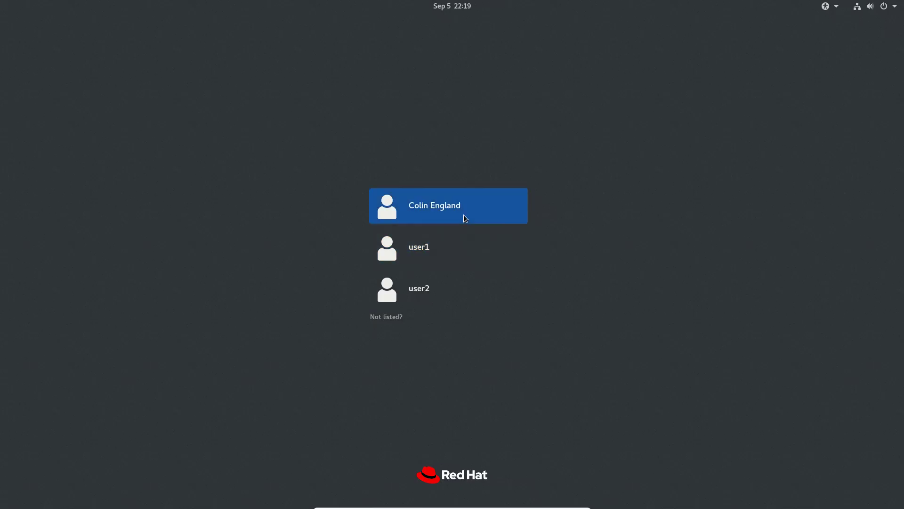
Unlock the original administrator session with its password.
{"action": "left_click", "coordinate": [449, 205]}
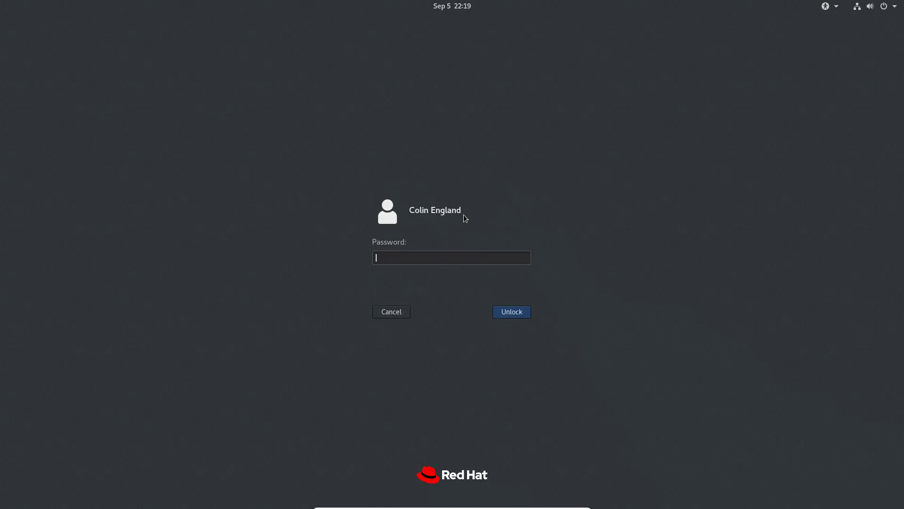
{"action": "type", "text": "password"}
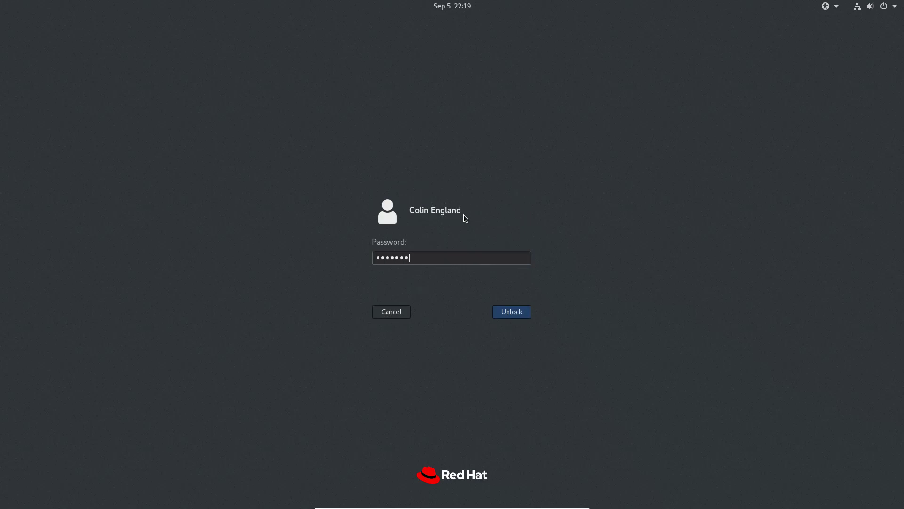
{"action": "left_click", "coordinate": [509, 312]}
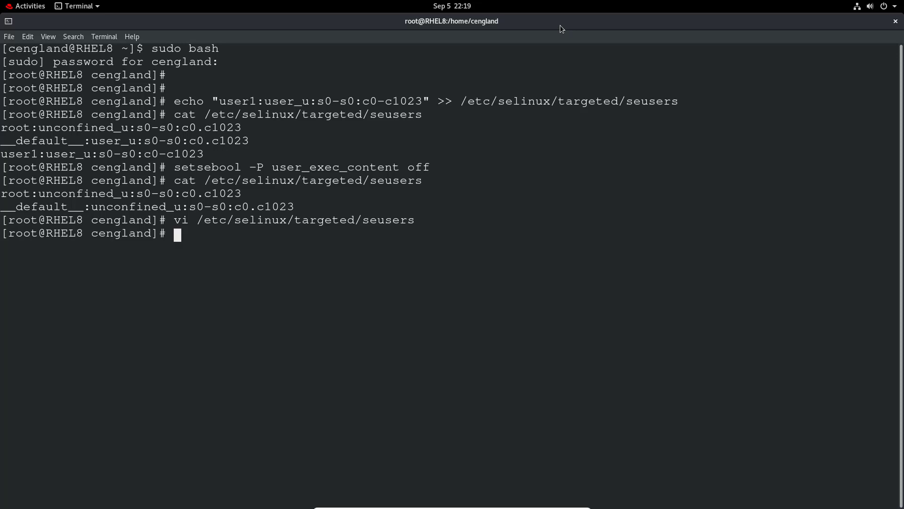
Clear the screen and run sealert -a /var/log/audit/audit.log to report SELinux denials.
{"action": "type", "text": "c"}
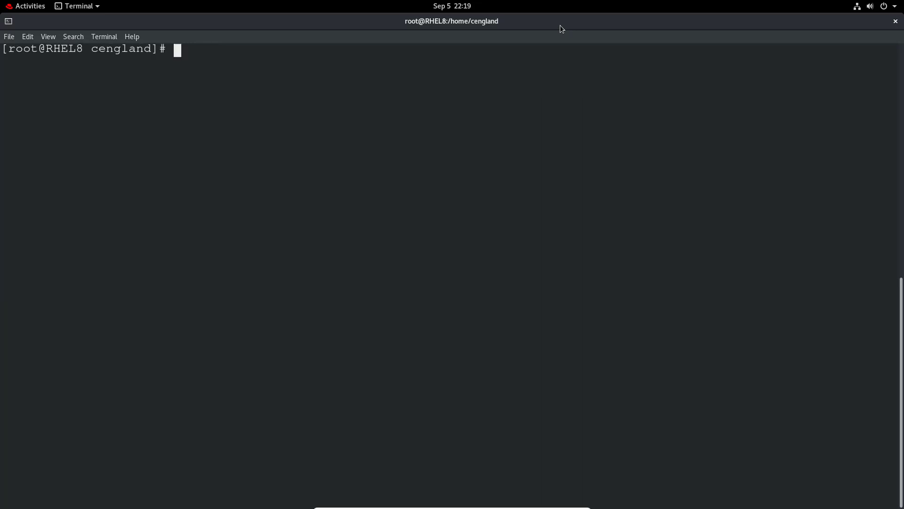
{"action": "type", "text": "se"}
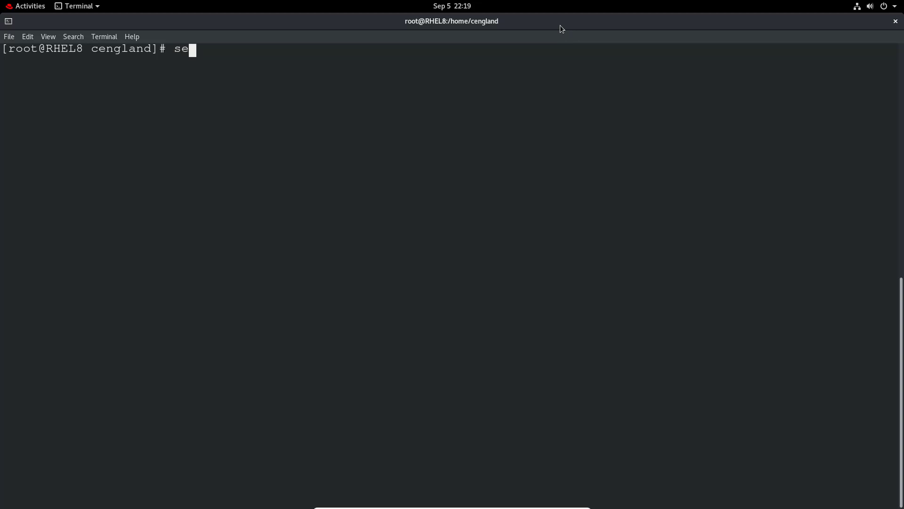
{"action": "type", "text": "alert -"}
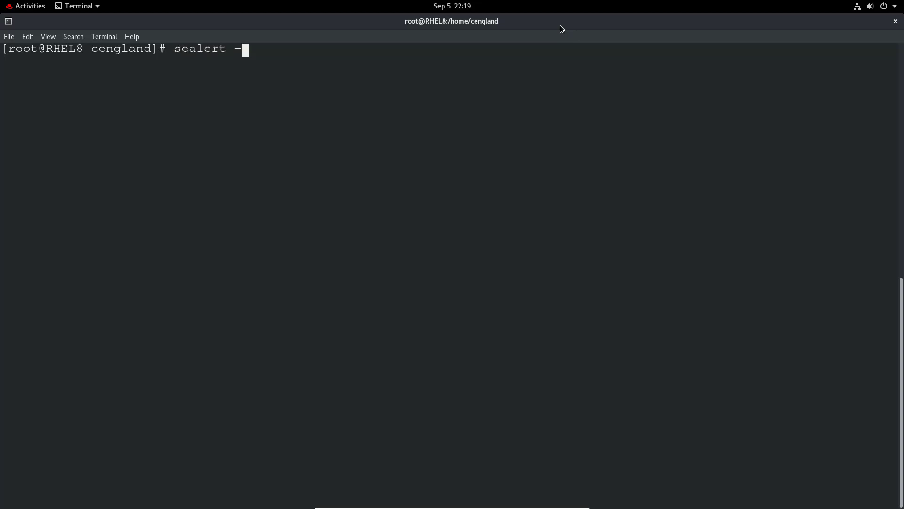
{"action": "type", "text": "a /"}
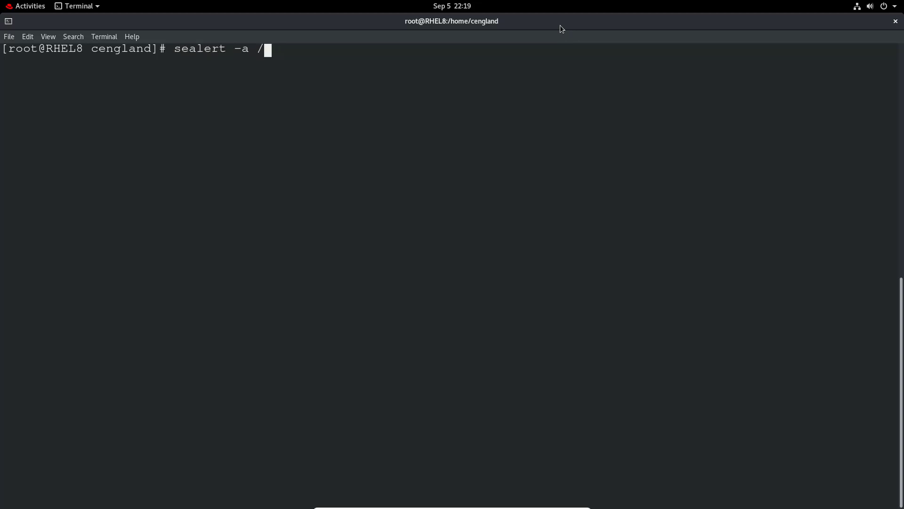
{"action": "type", "text": "var/"}
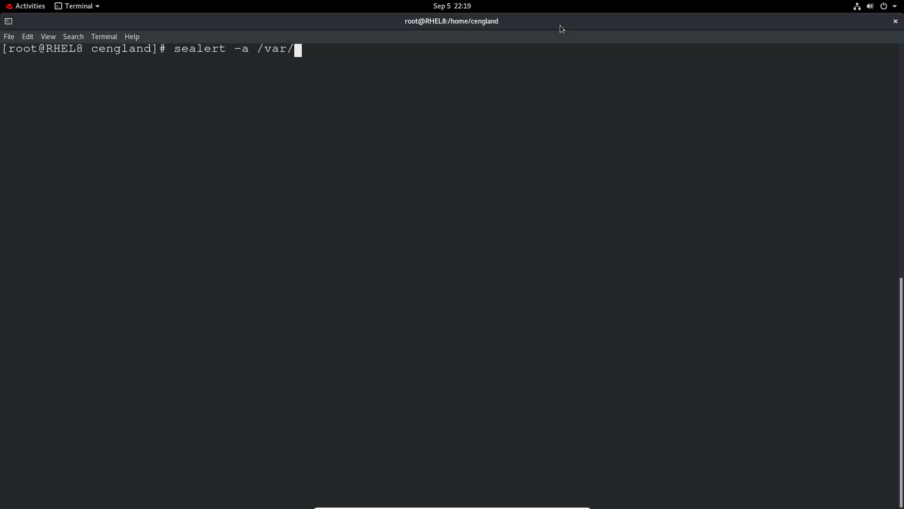
{"action": "type", "text": "log/audit/"}
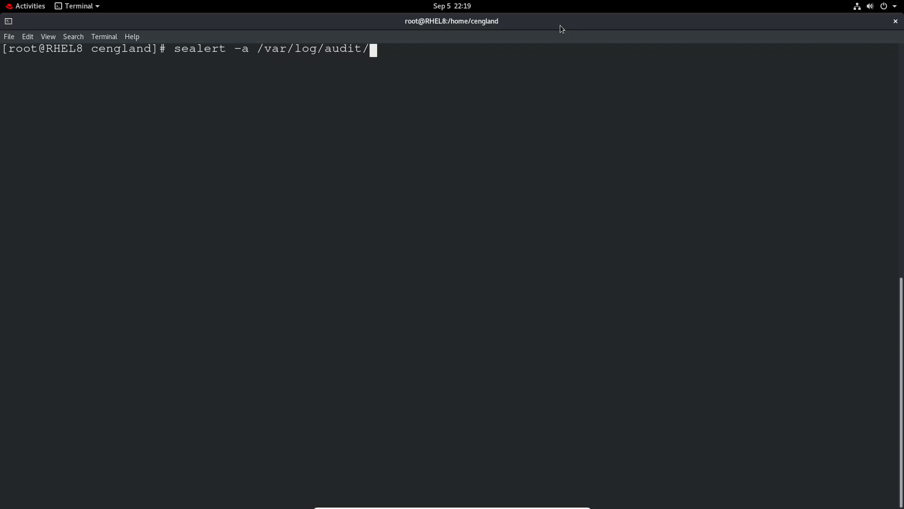
{"action": "type", "text": "audit.log"}
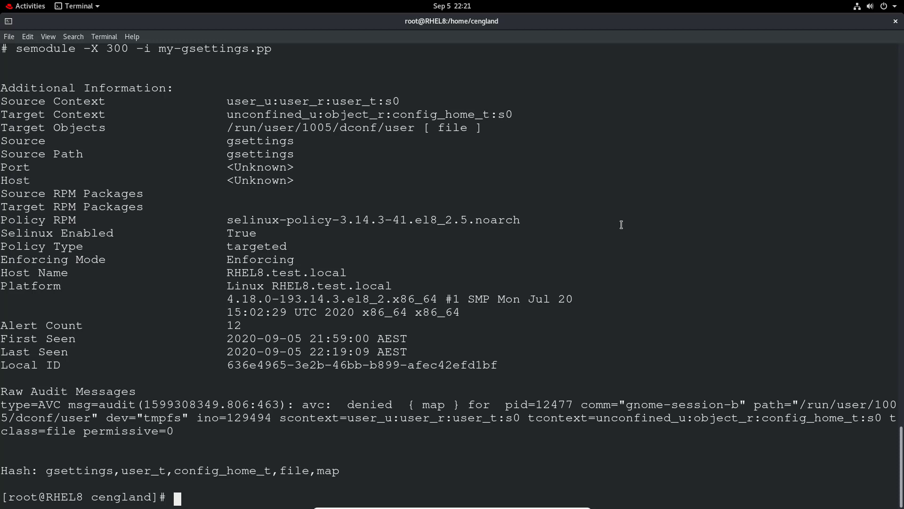
{"action": "type", "text": "dn"}
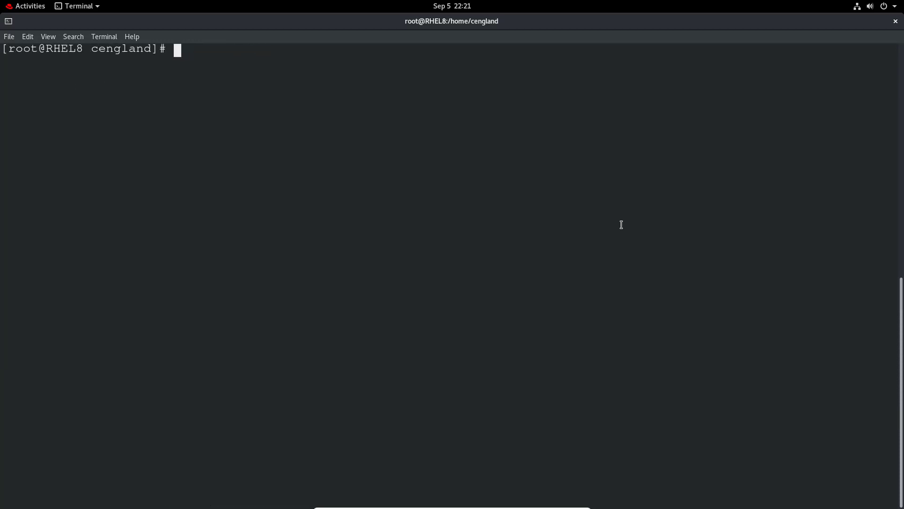
Run dnf install setroubleshoot-server, which reports the package already installed.
{"action": "type", "text": "dnf install se"}
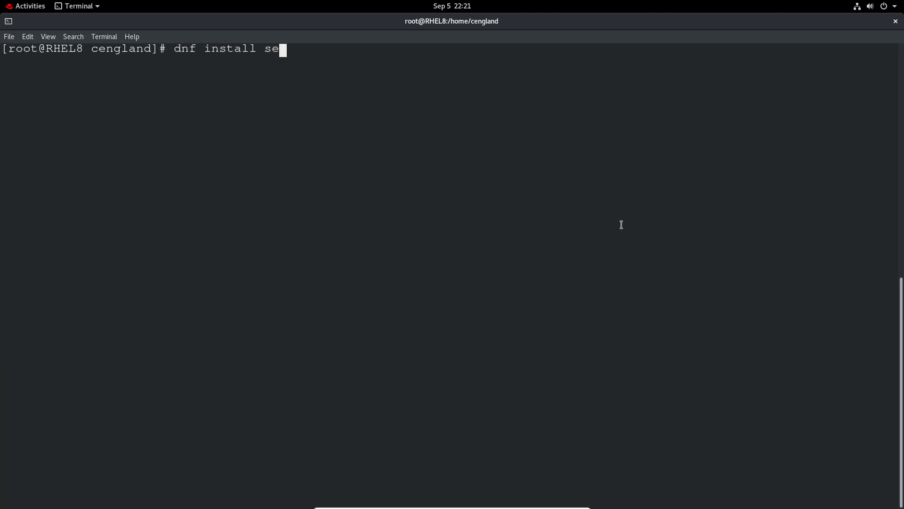
{"action": "type", "text": "troublesh"}
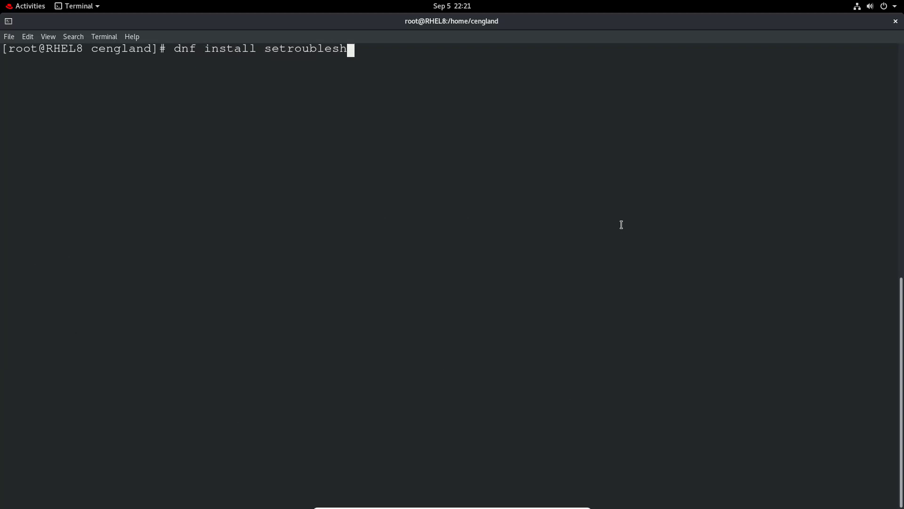
{"action": "type", "text": "oot-server"}
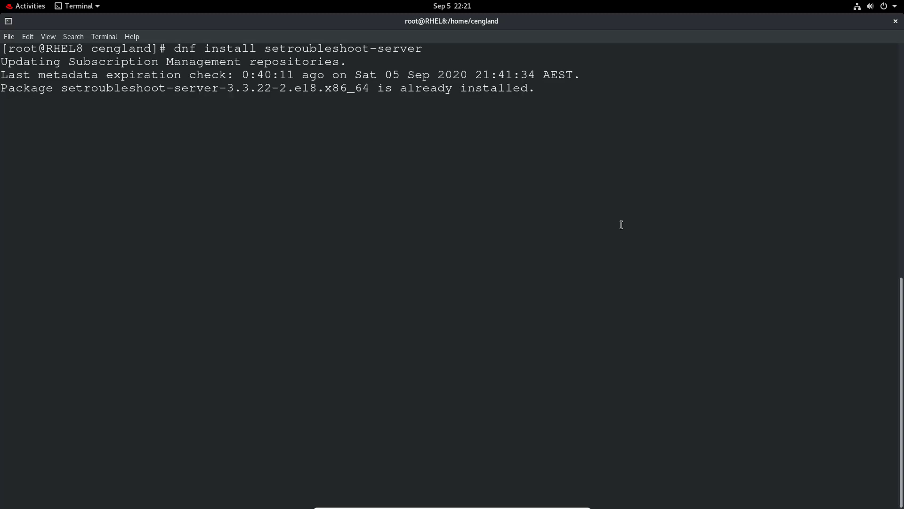
{"action": "key", "text": "Return"}
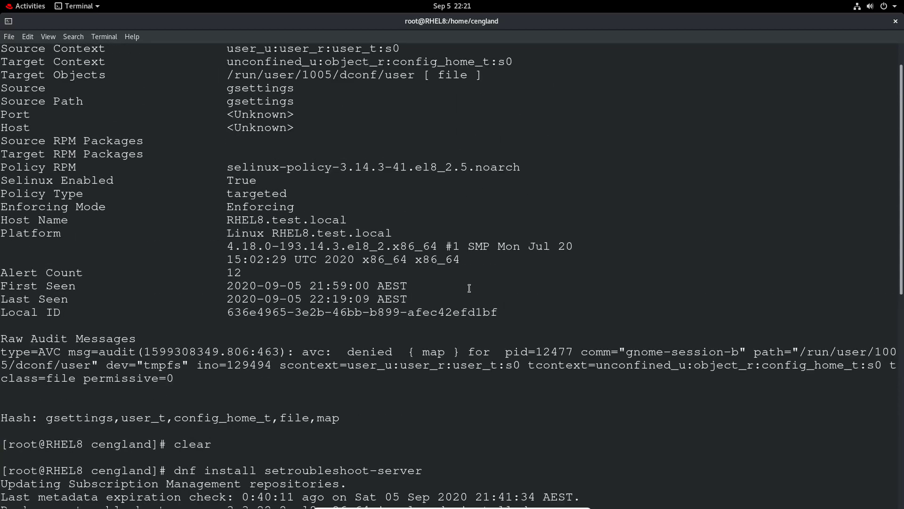
Review the sealert report's target context and re-issue the dnf install command.
{"action": "scroll", "scroll_direction": "down", "scroll_amount": 3}
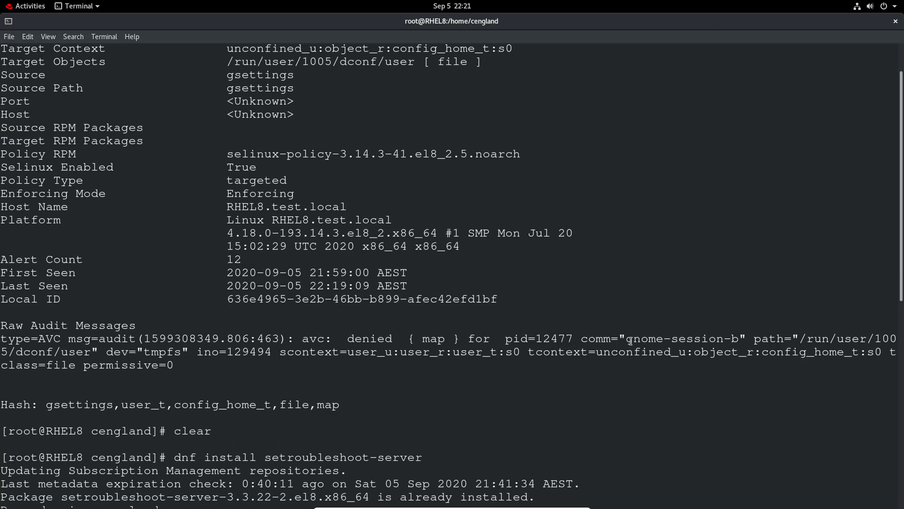
{"action": "double_click", "coordinate": [679, 338]}
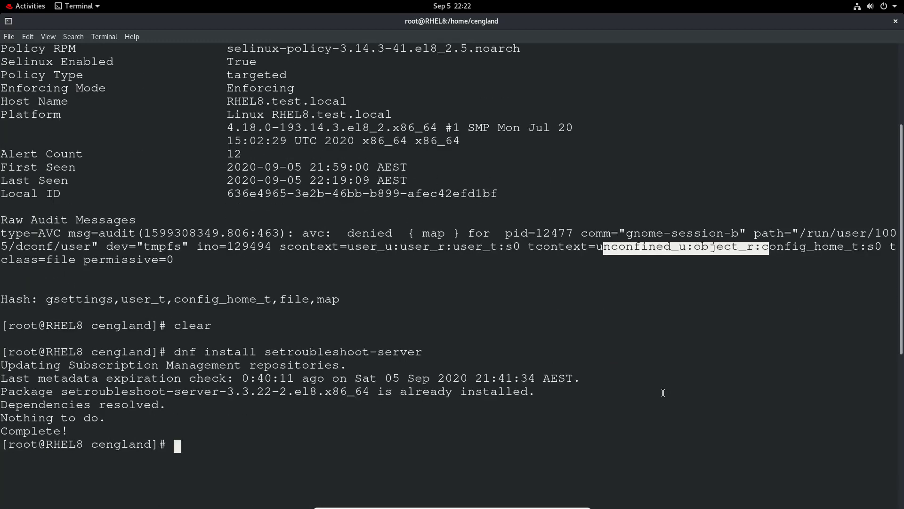
{"action": "scroll", "scroll_direction": "down", "scroll_amount": 3}
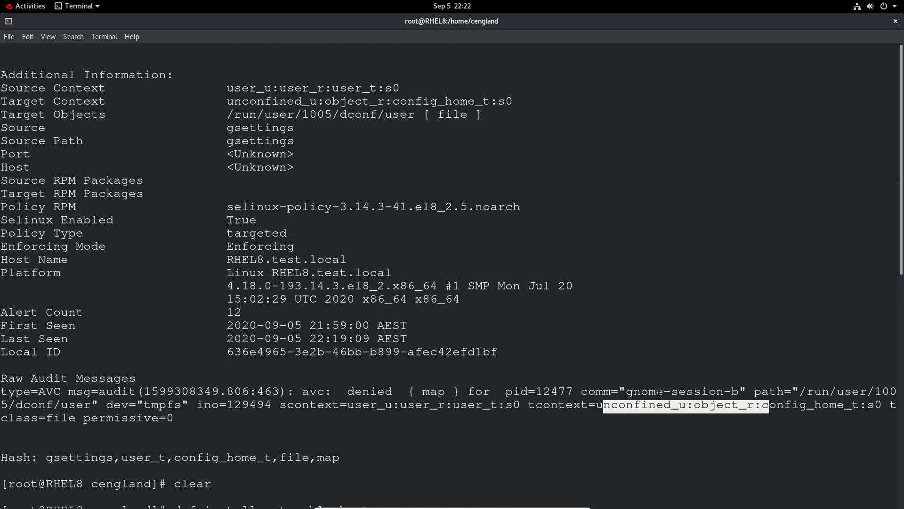
{"action": "type", "text": "dnf install setroubleshoot-server"}
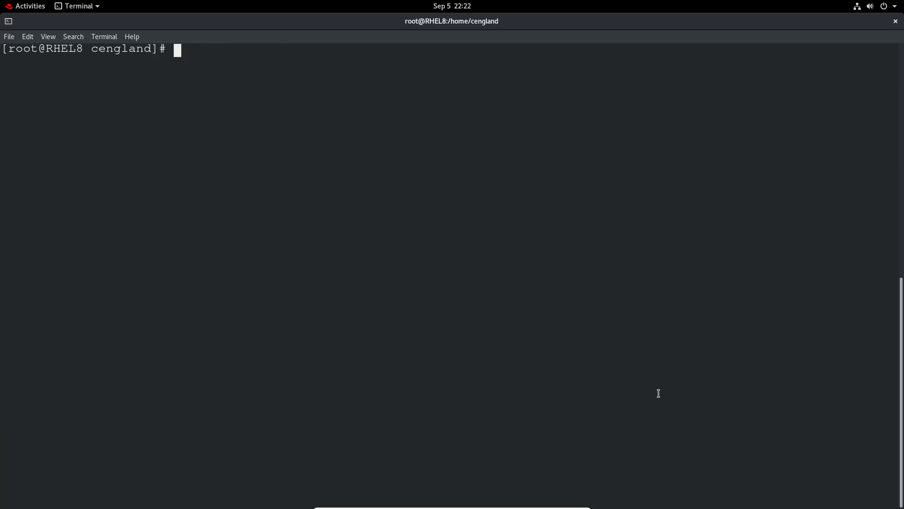
{"action": "type", "text": "ausea"}
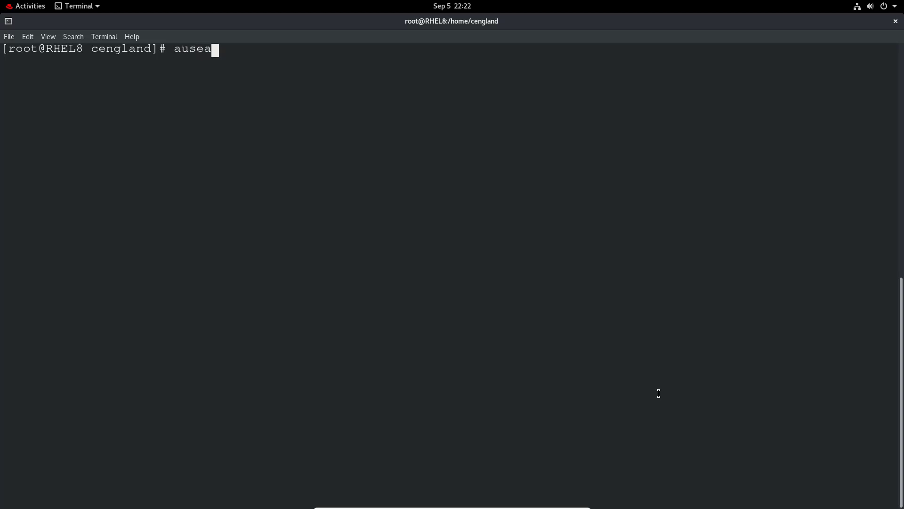
{"action": "type", "text": "rch -"}
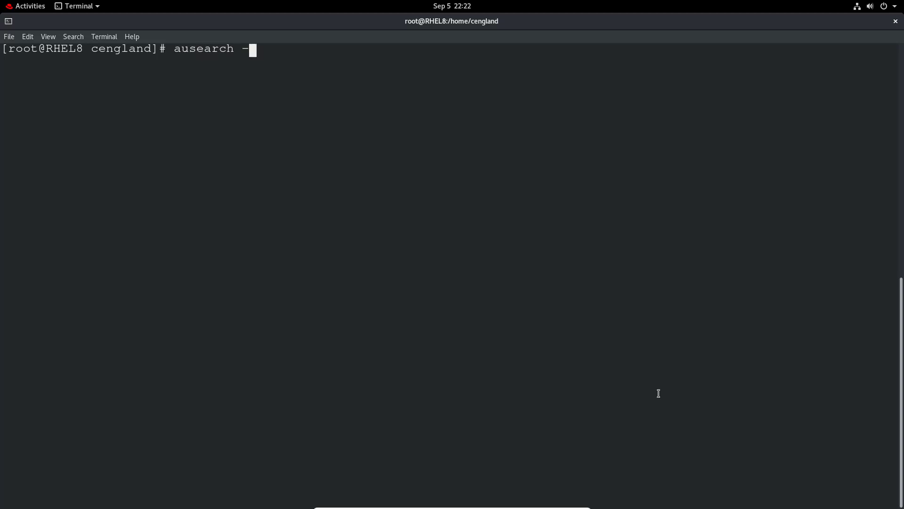
{"action": "type", "text": "m A"}
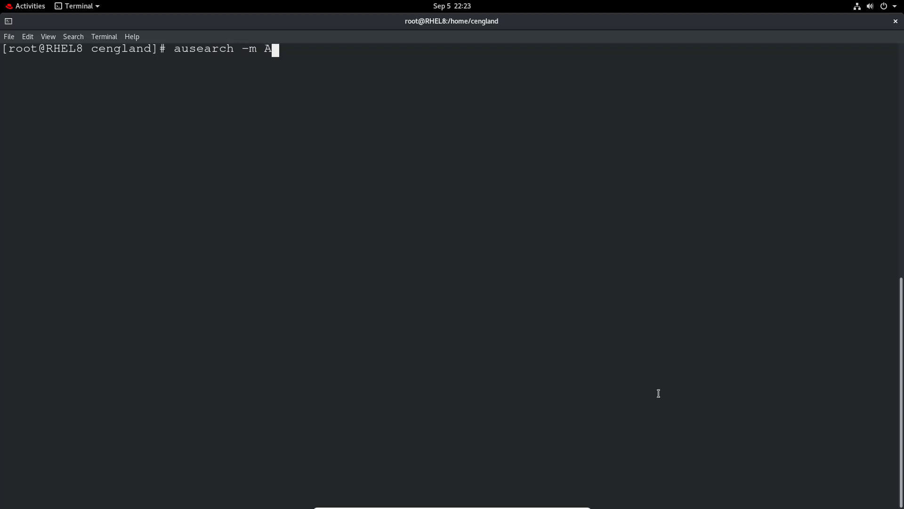
{"action": "type", "text": "VC,"}
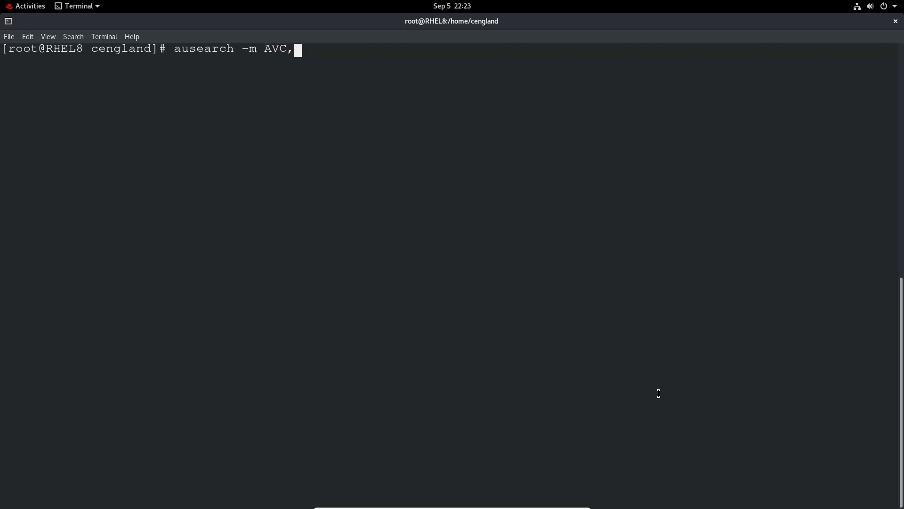
{"action": "type", "text": "USER"}
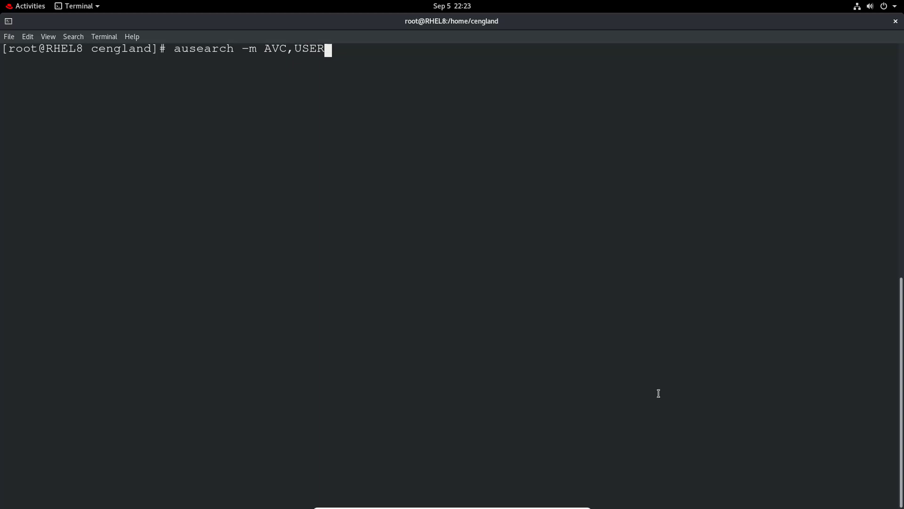
{"action": "type", "text": "_AV"}
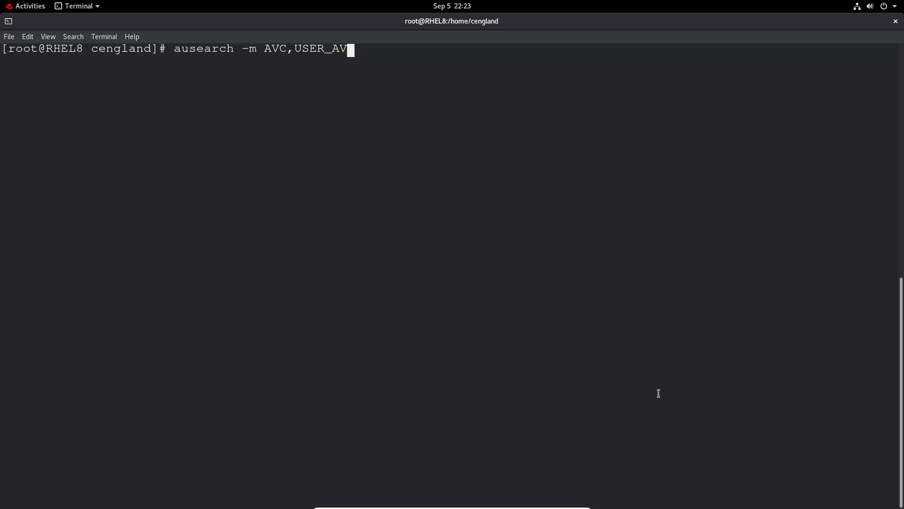
{"action": "type", "text": "C,"}
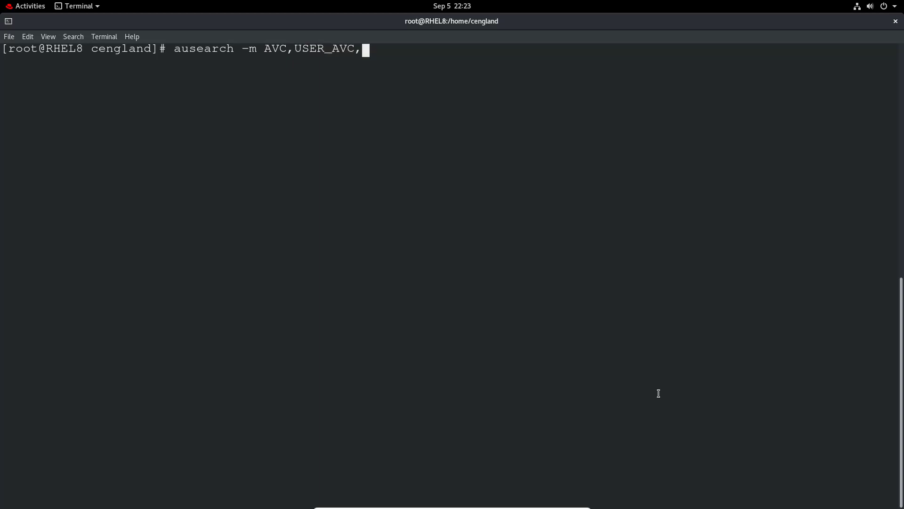
{"action": "type", "text": "SELINUX"}
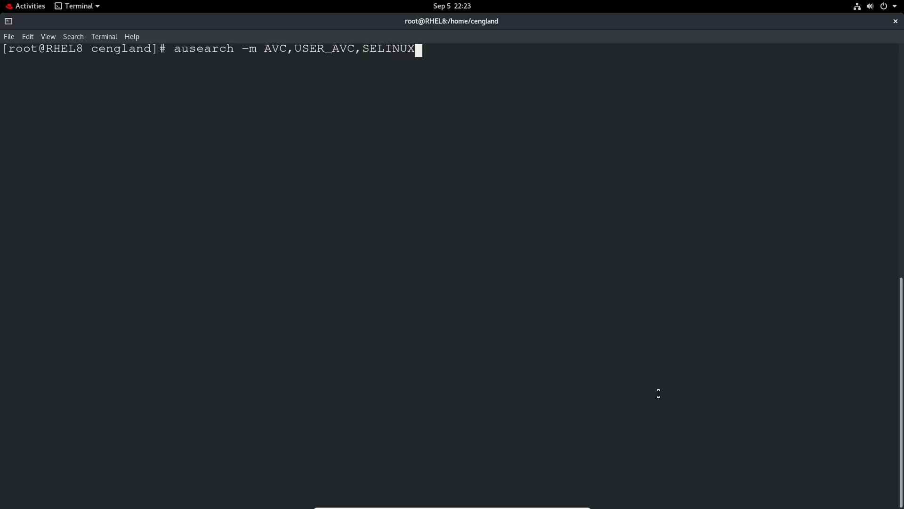
{"action": "type", "text": "_ERR"}
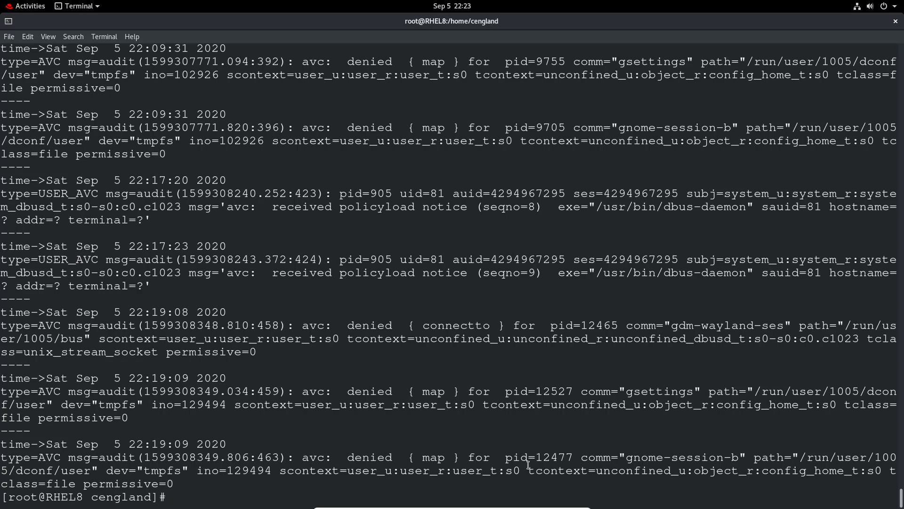
{"action": "type", "text": "c"}
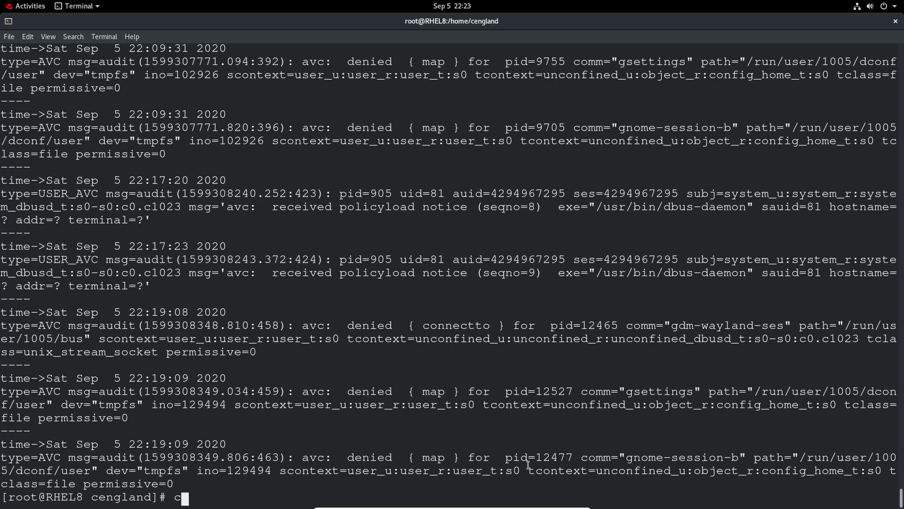
{"action": "type", "text": "lear"}
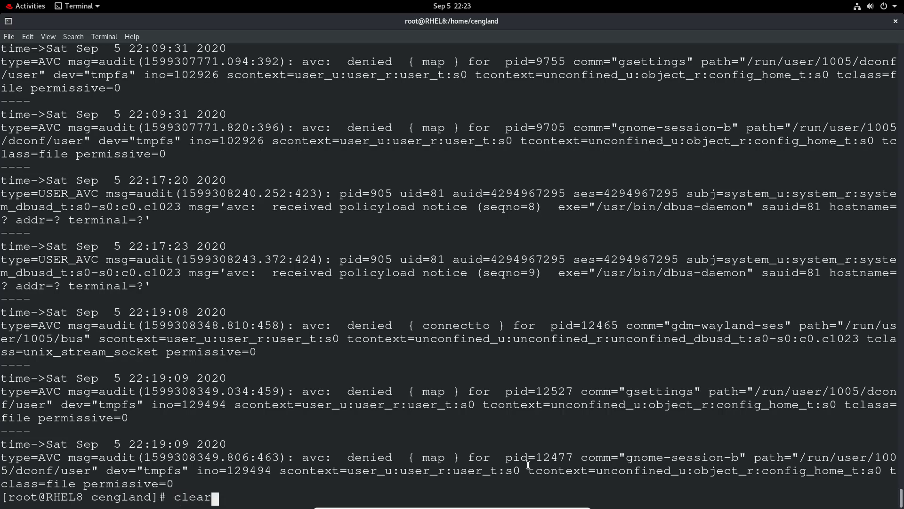
{"action": "key", "text": "Return"}
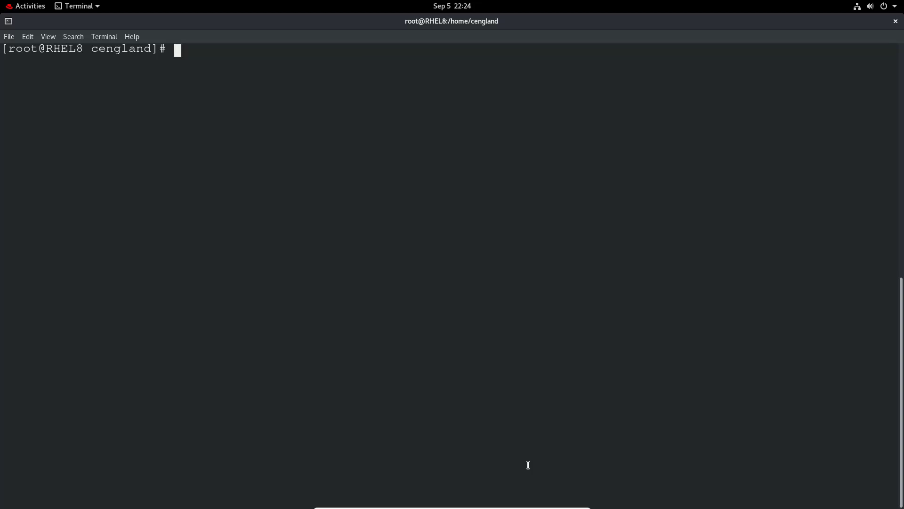
{"action": "type", "text": "audi"}
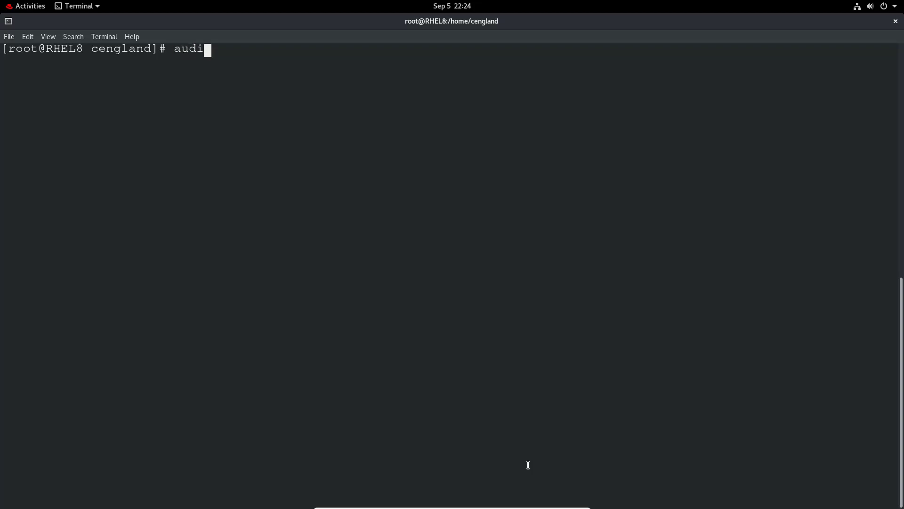
{"action": "type", "text": "t2"}
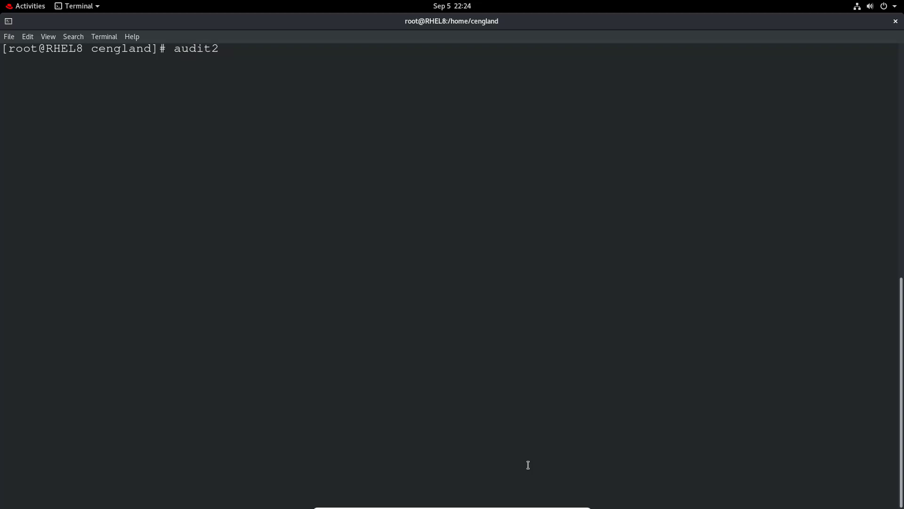
{"action": "type", "text": "why -a"}
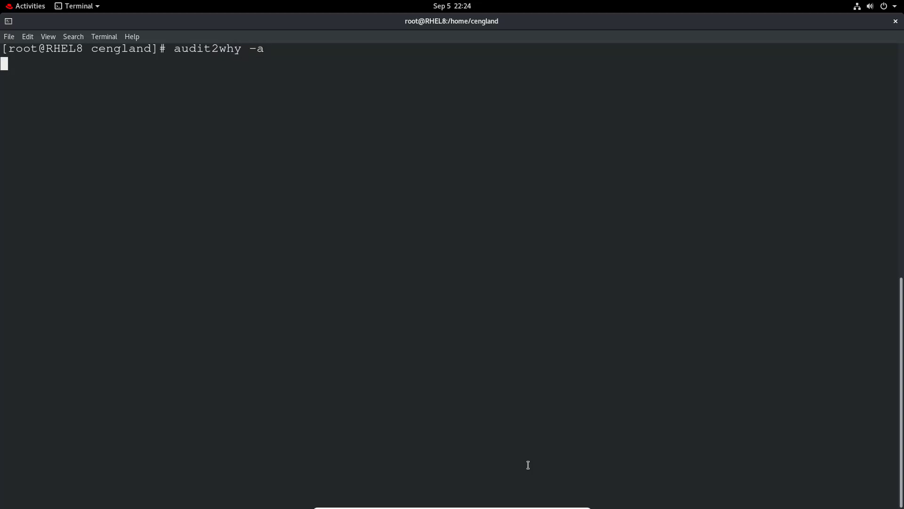
{"action": "key", "text": "Return"}
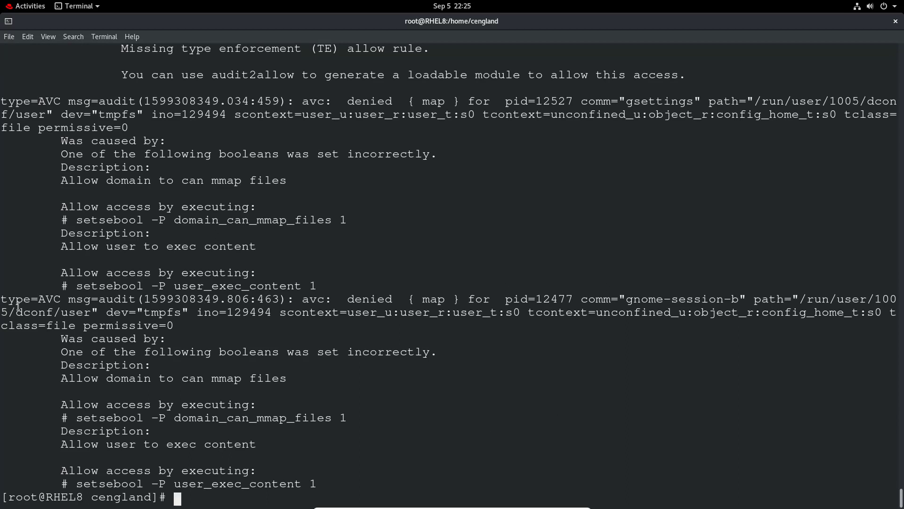
{"action": "left_click_drag", "start_coordinate": [0, 298], "coordinate": [340, 299]}
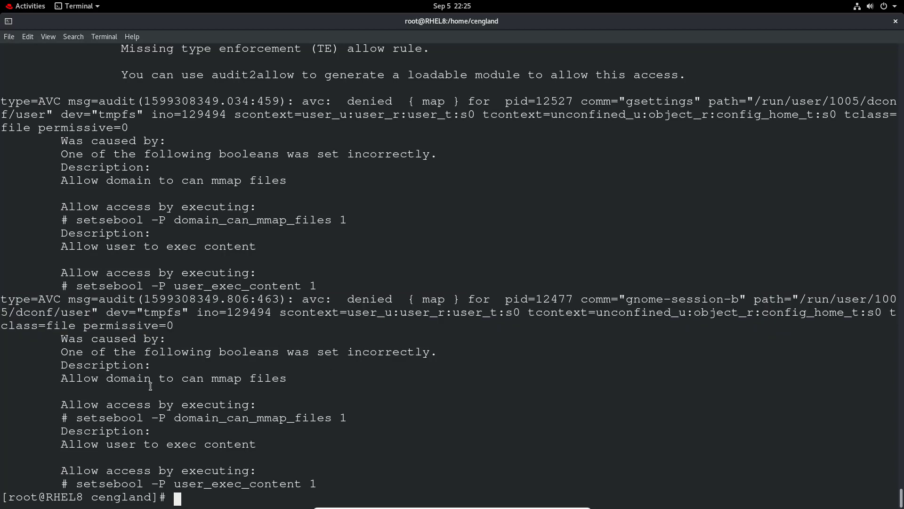
{"action": "mouse_move", "coordinate": [139, 417]}
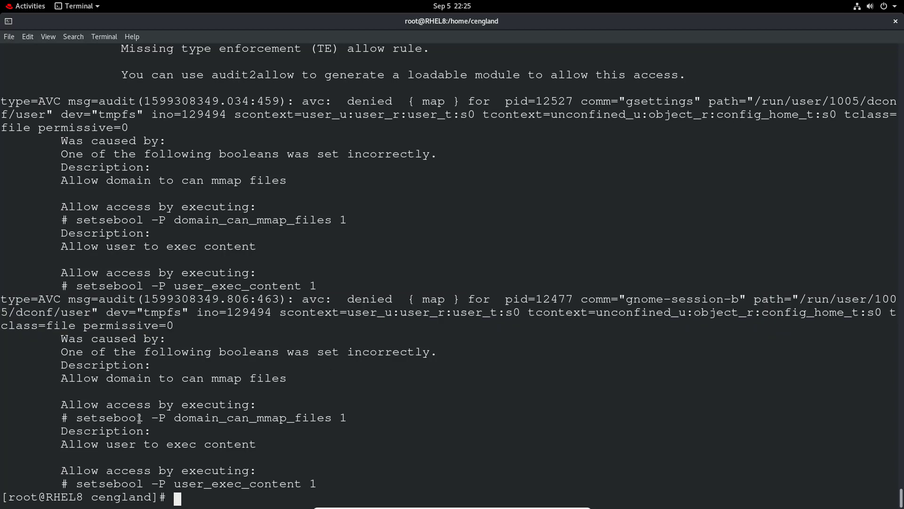
{"action": "left_click_drag", "start_coordinate": [79, 418], "coordinate": [333, 417]}
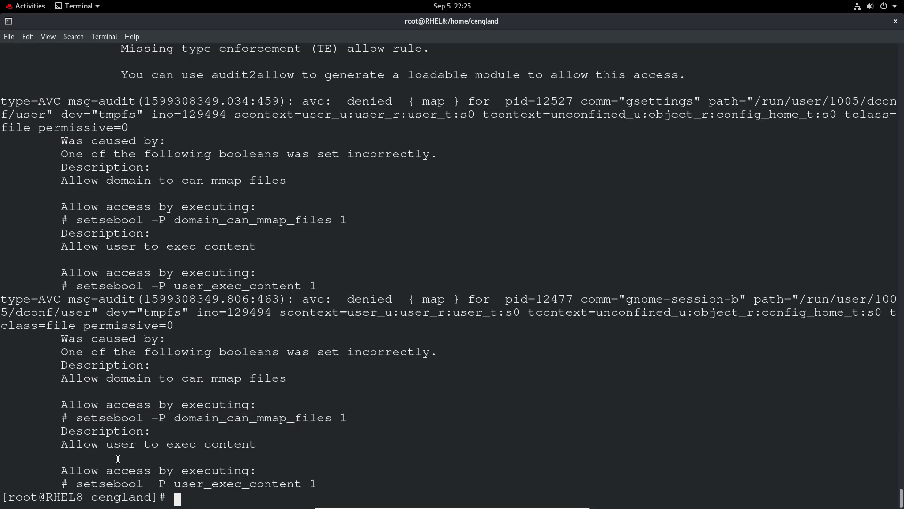
{"action": "left_click_drag", "start_coordinate": [75, 444], "coordinate": [255, 444]}
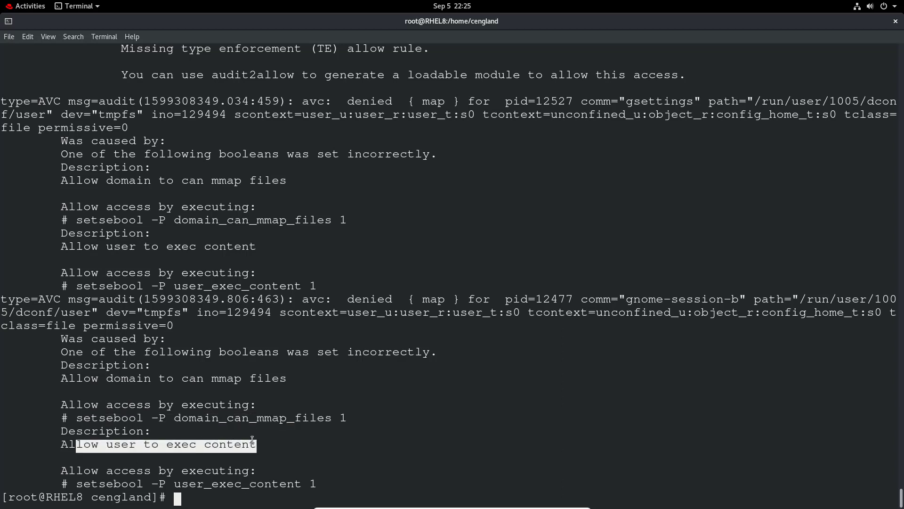
{"action": "left_click_drag", "start_coordinate": [76, 443], "coordinate": [302, 483]}
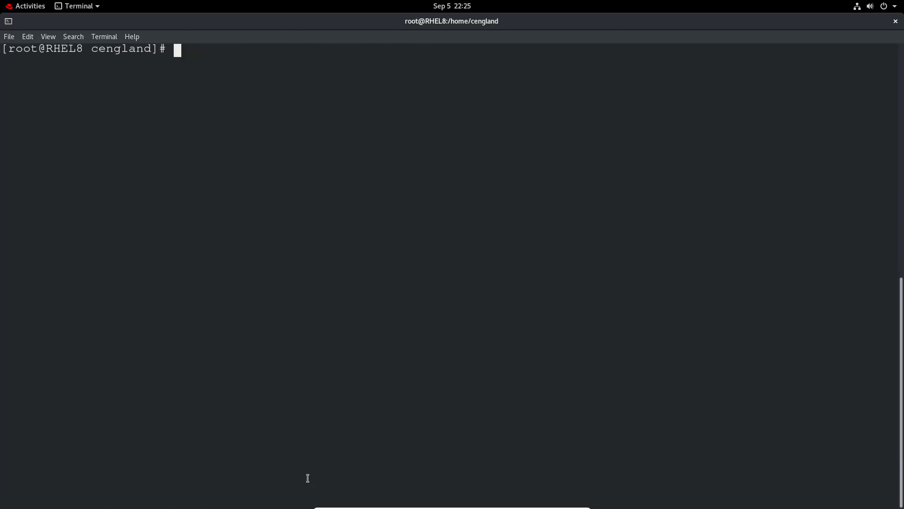
Run audit2allow -w -a to get the recommended boolean fix.
{"action": "type", "text": "audit"}
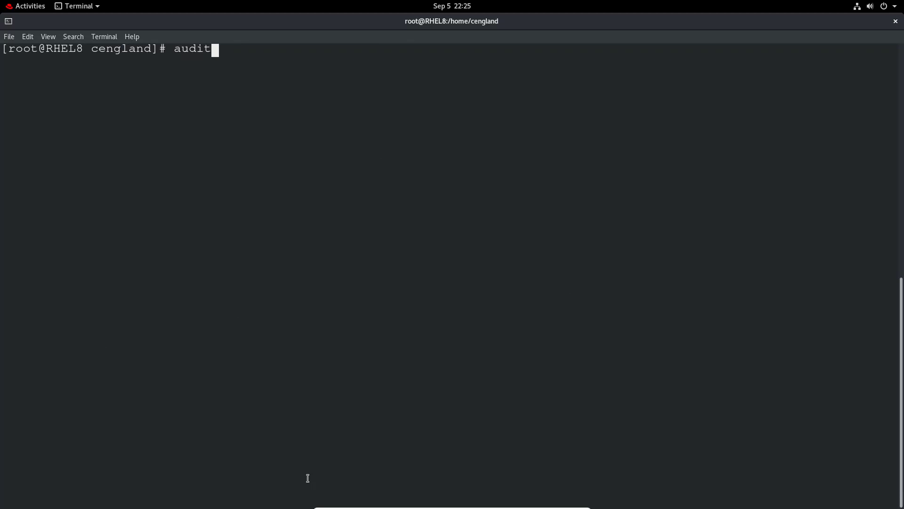
{"action": "type", "text": "2allow -a"}
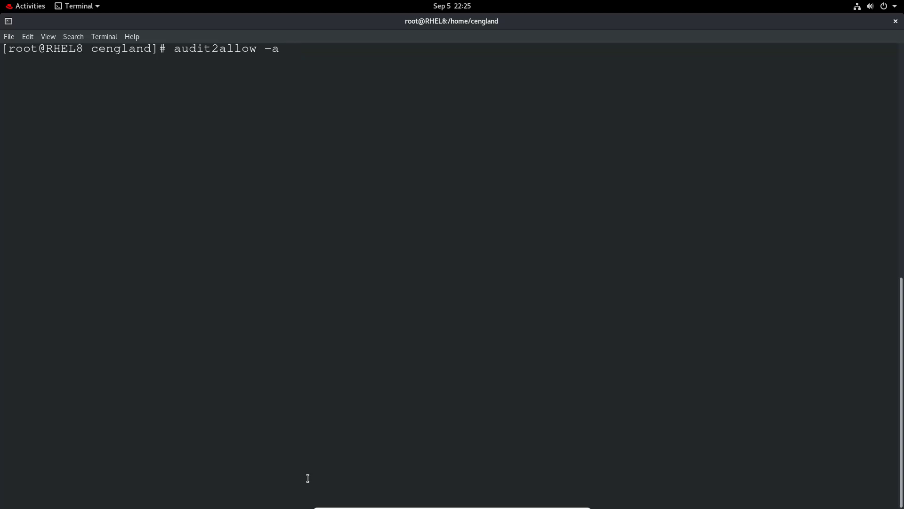
{"action": "type", "text": "-w"}
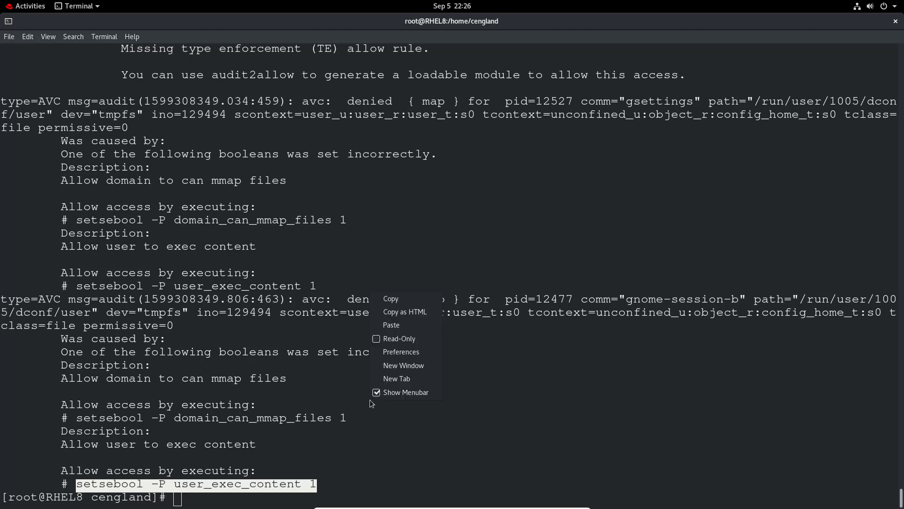
Paste and run setsebool -P user_exec_content 1, then close the terminal.
{"action": "left_click", "coordinate": [391, 325]}
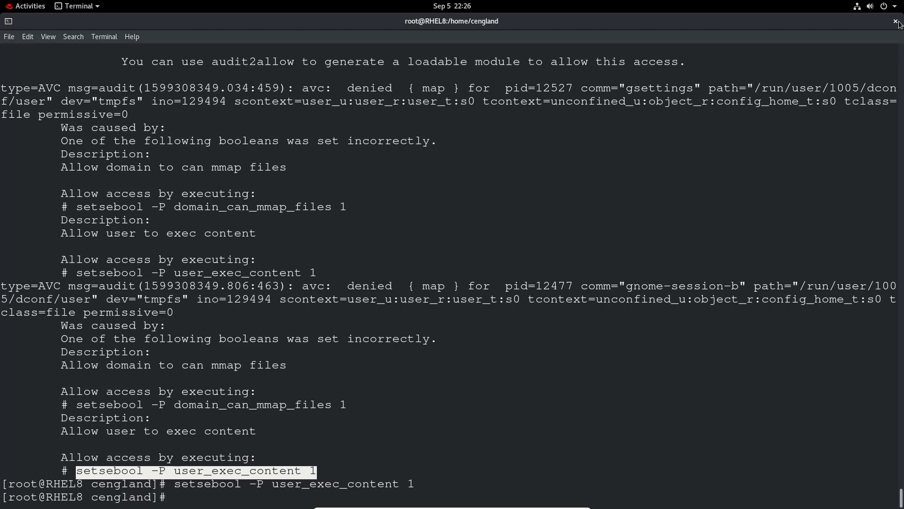
{"action": "left_click", "coordinate": [884, 5]}
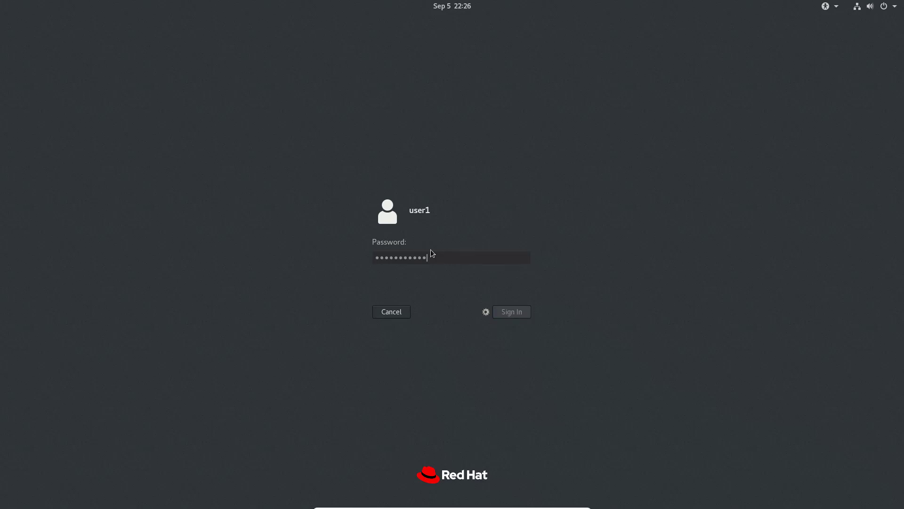
Sign in as user1 with the entered password and reach the desktop.
{"action": "left_click", "coordinate": [510, 312]}
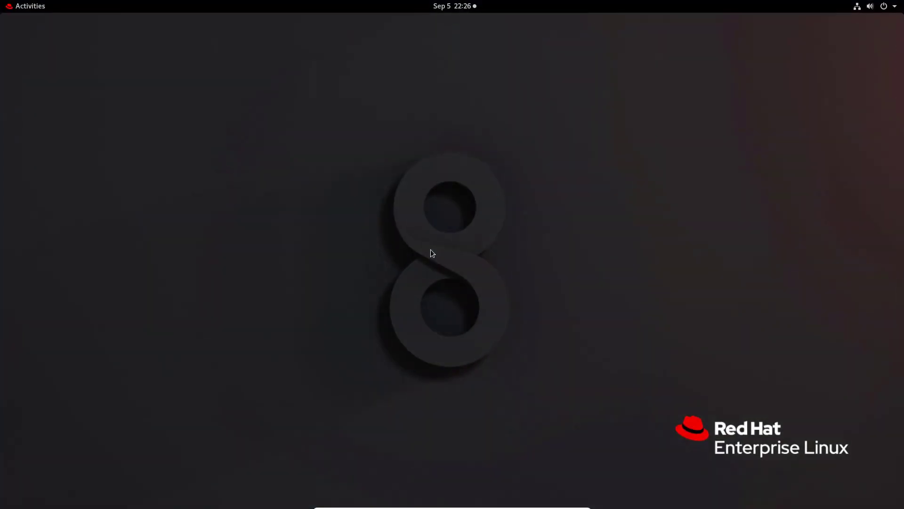